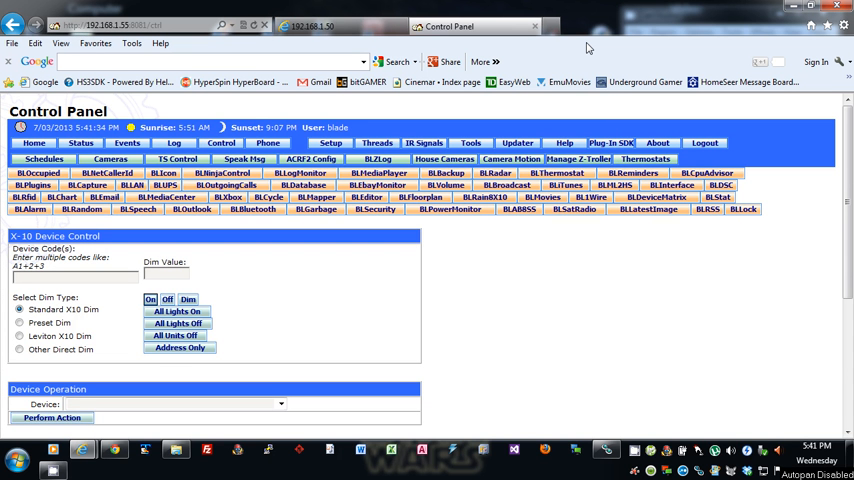
mouse_move(476, 300)
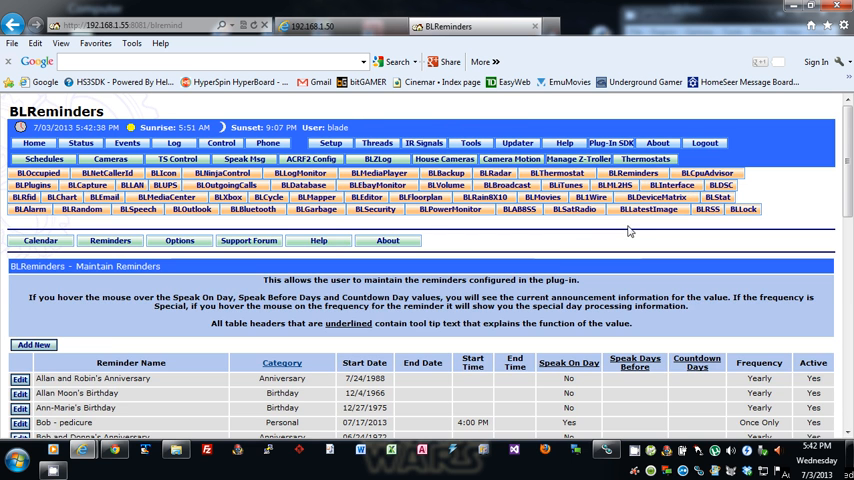
Scroll down to the empty New Reminder fields of the Add Reminder form.
scroll(down, 3)
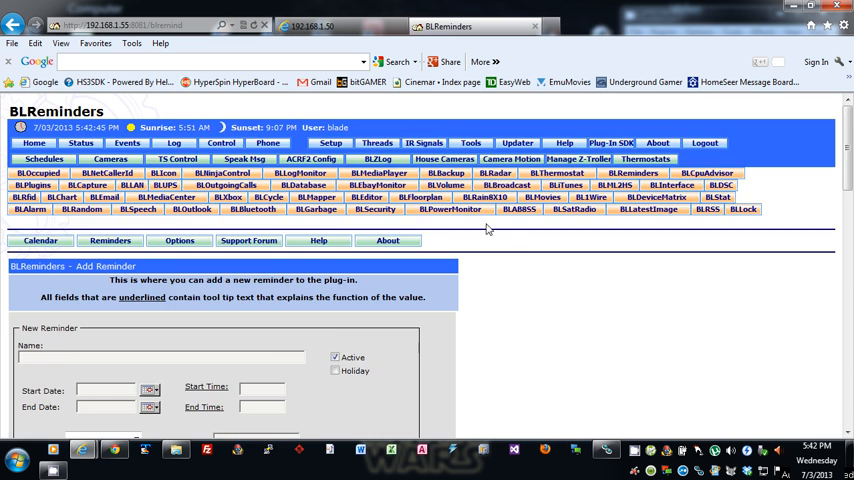
scroll(down, 3)
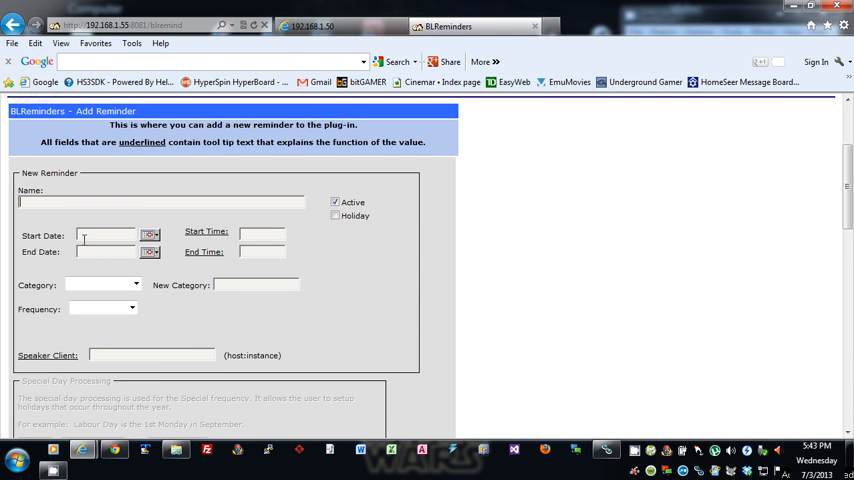
click(150, 236)
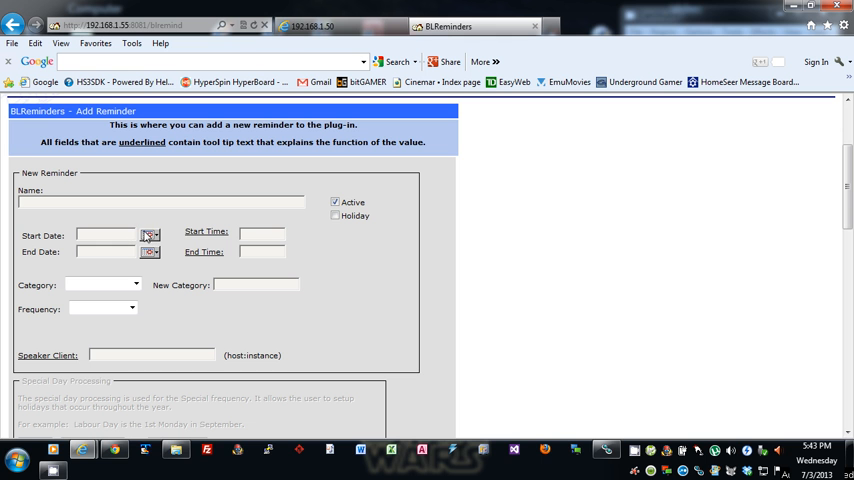
mouse_move(150, 236)
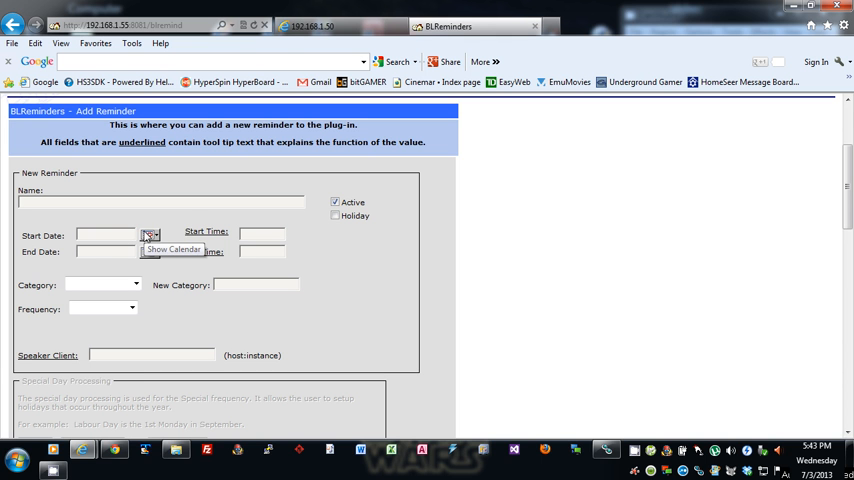
mouse_move(196, 224)
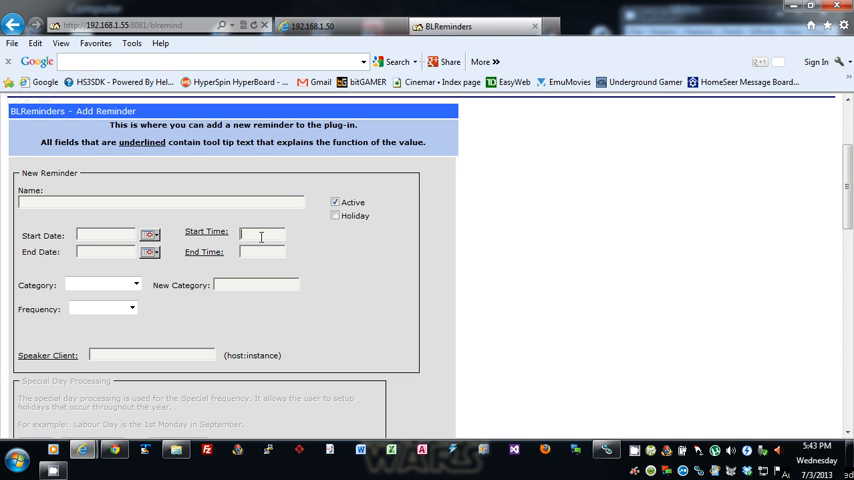
text(8:00 AM)
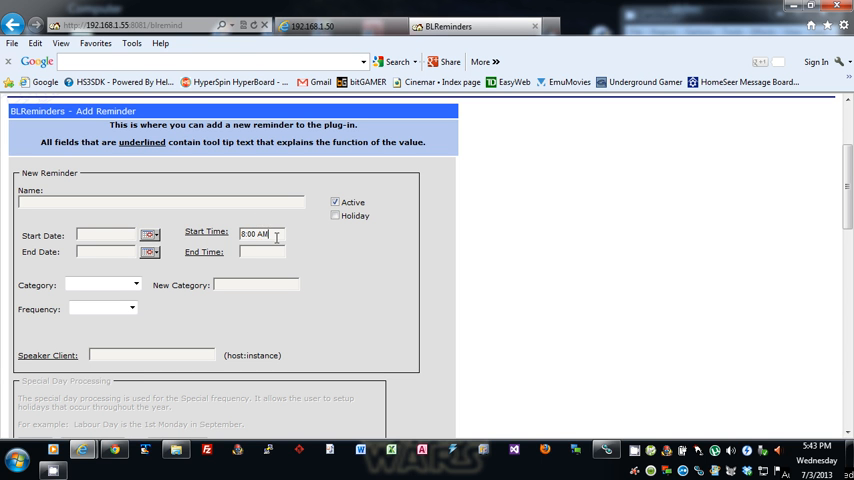
text(PM)
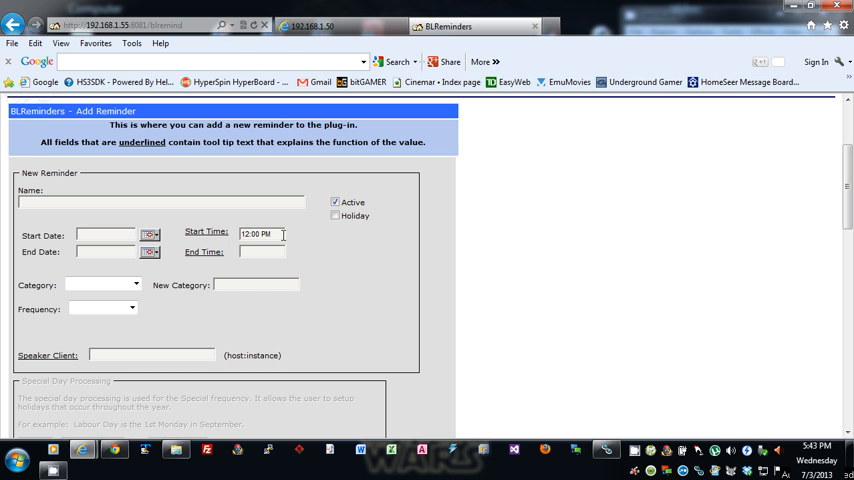
triple_click(256, 232)
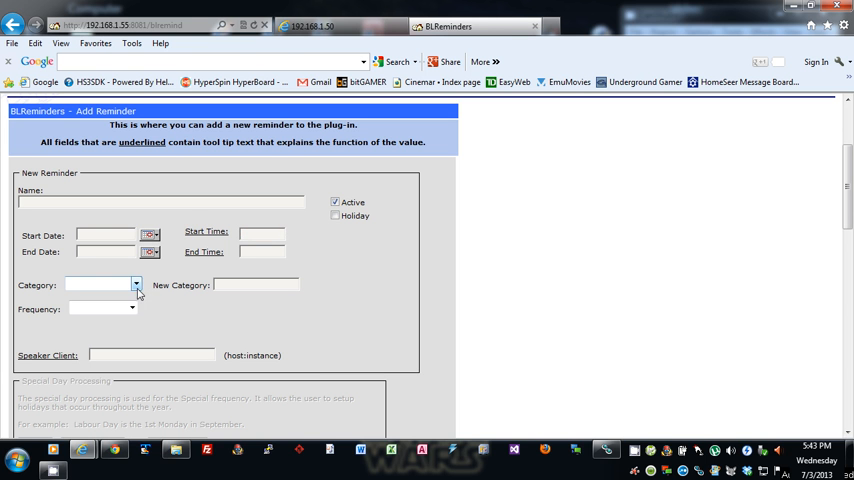
Choose (New Category) as the category and Special as the frequency.
click(136, 284)
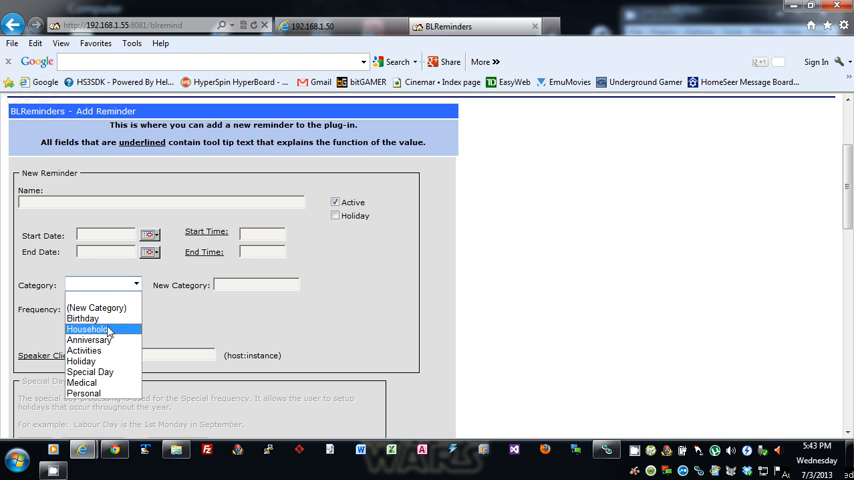
mouse_move(88, 392)
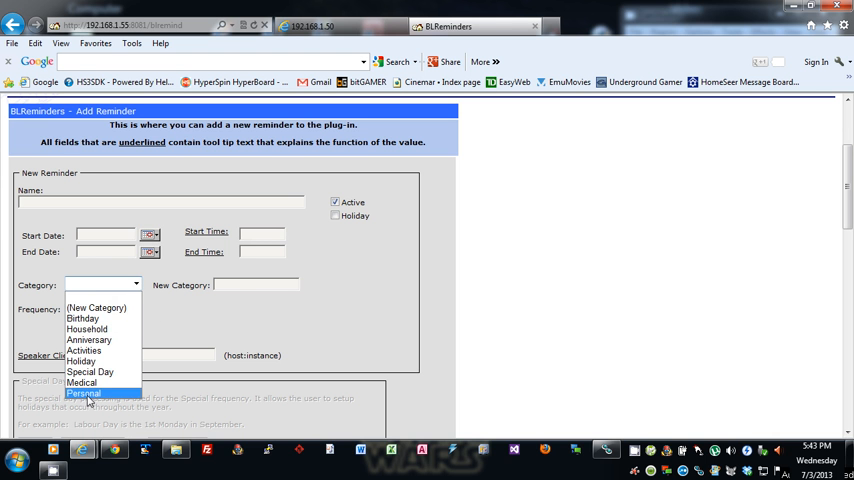
mouse_move(96, 308)
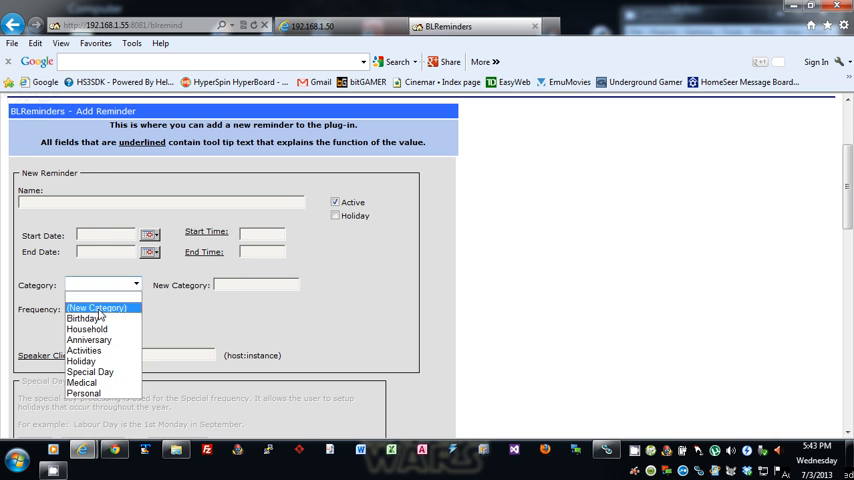
click(96, 308)
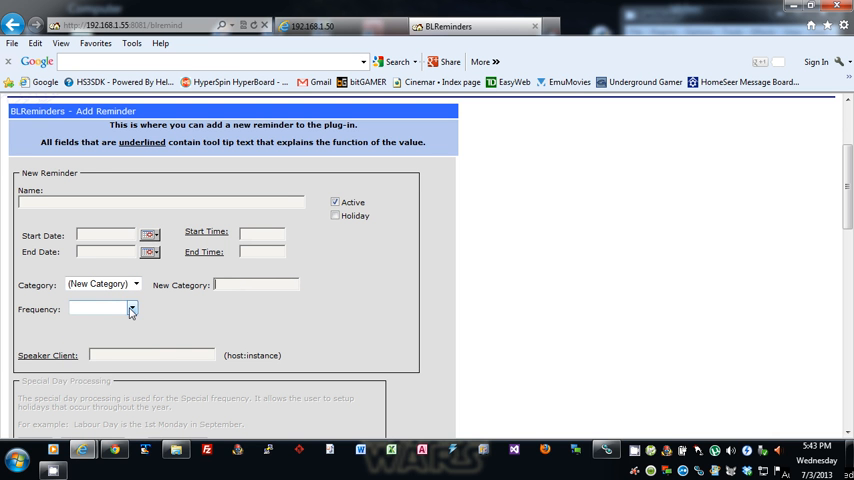
click(132, 308)
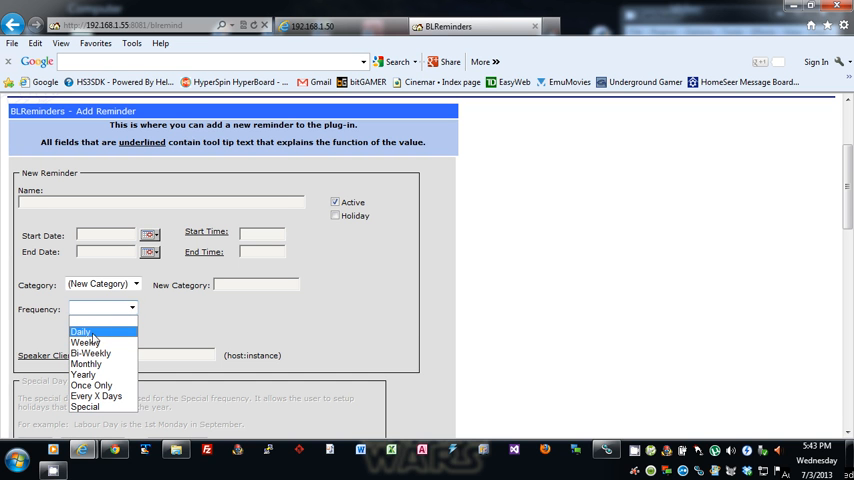
mouse_move(92, 352)
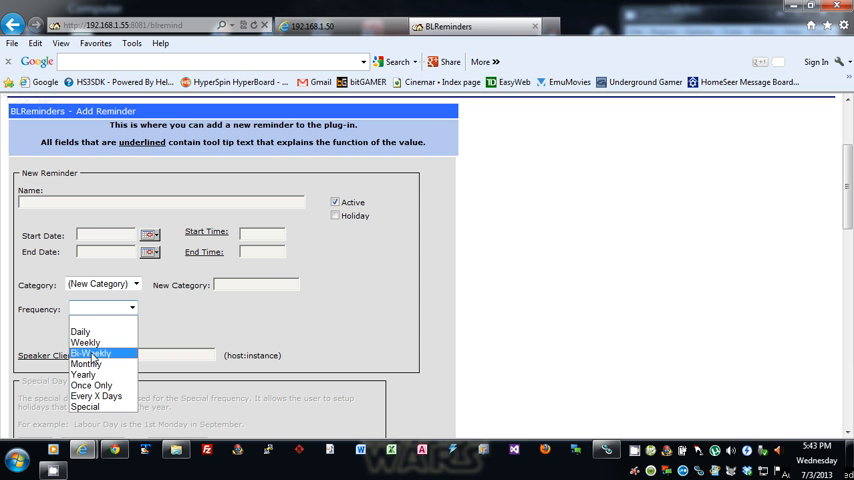
mouse_move(92, 384)
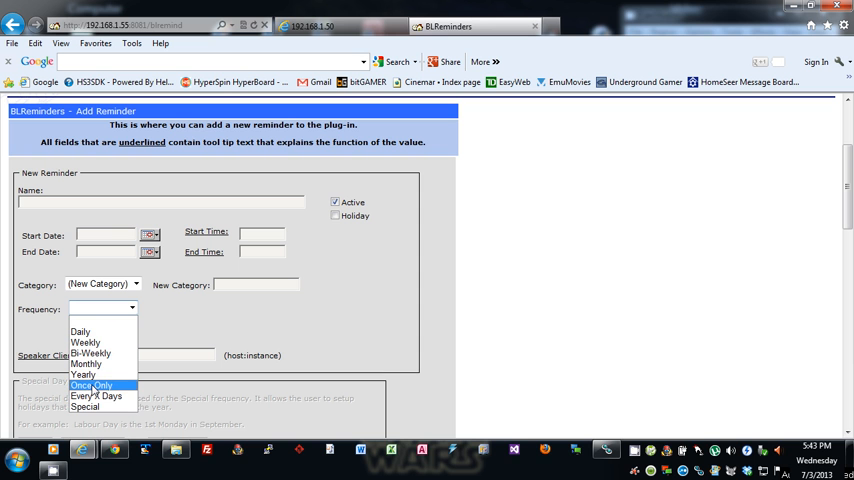
mouse_move(96, 396)
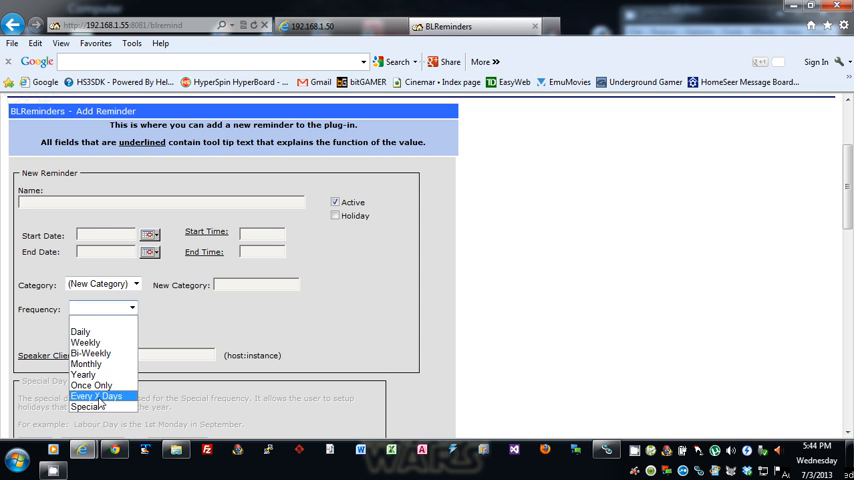
mouse_move(92, 384)
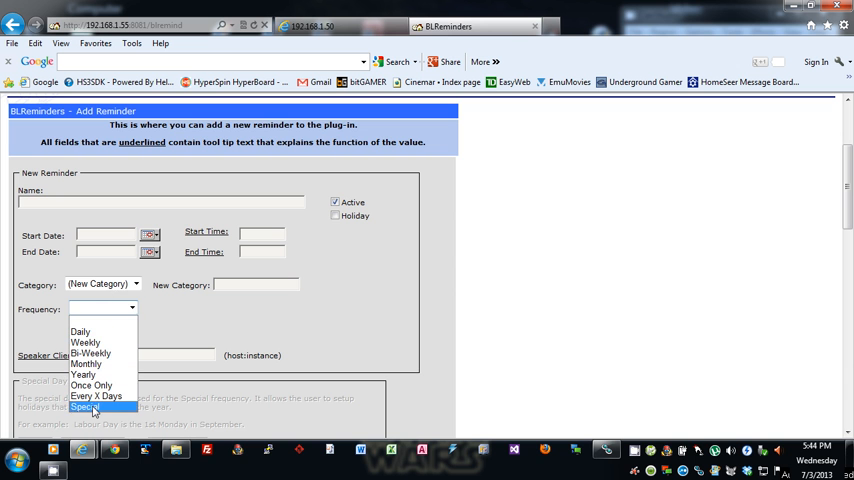
click(84, 406)
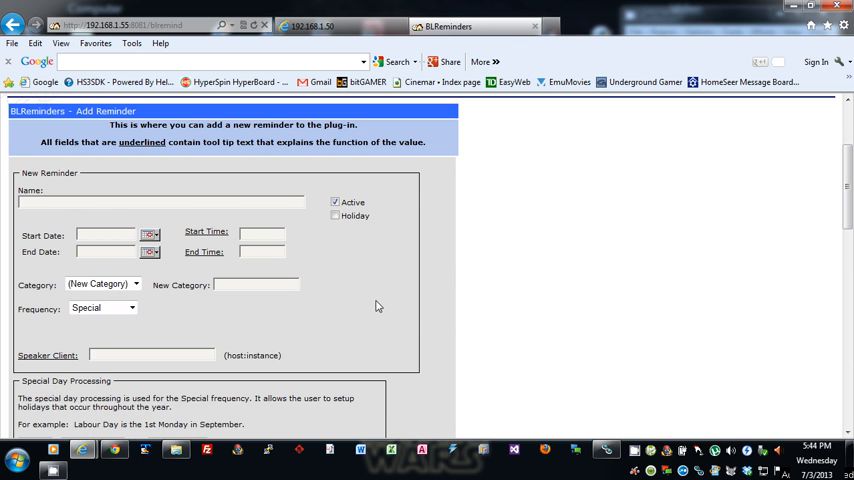
scroll(down, 3)
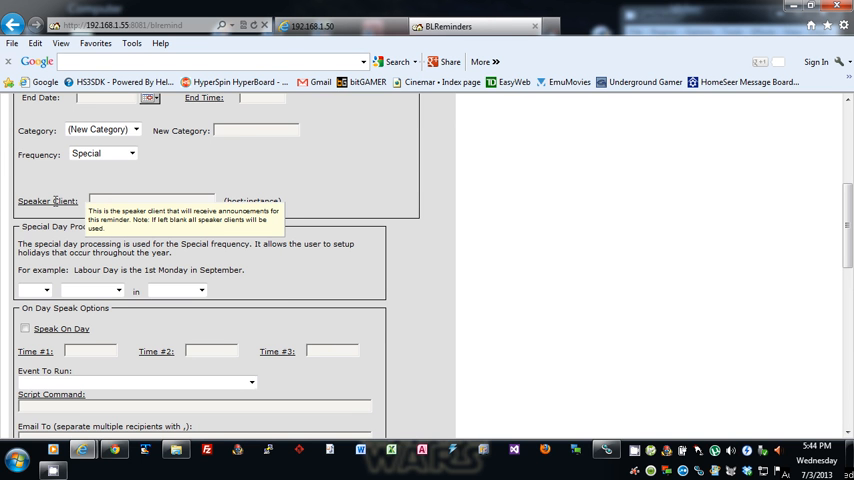
mouse_move(172, 188)
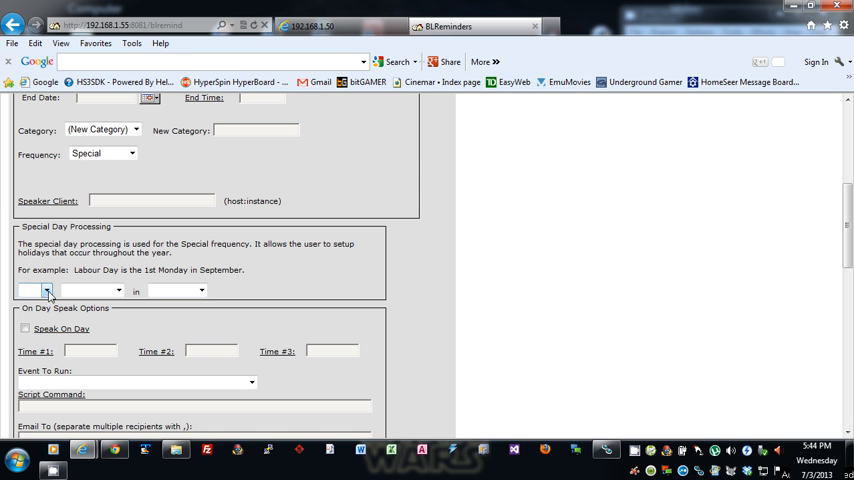
click(44, 290)
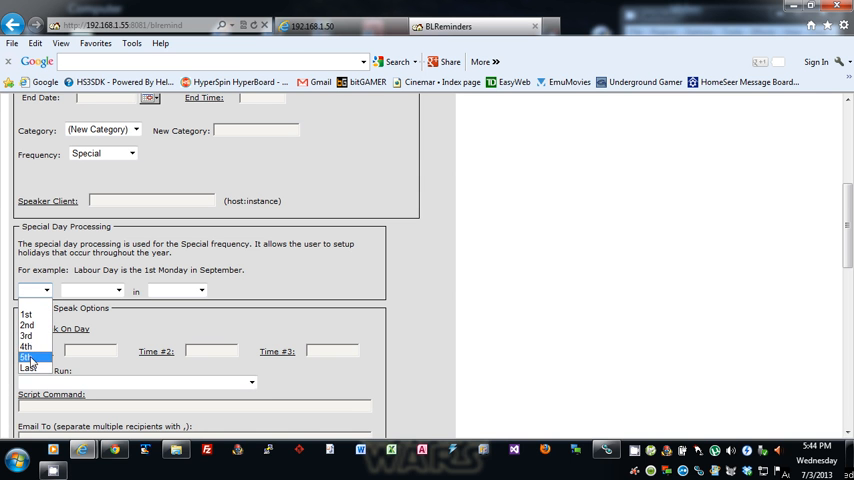
click(118, 290)
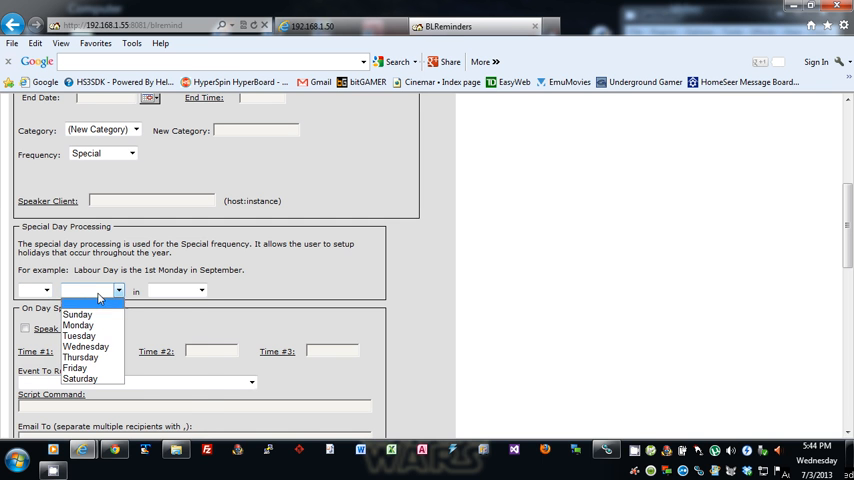
click(202, 292)
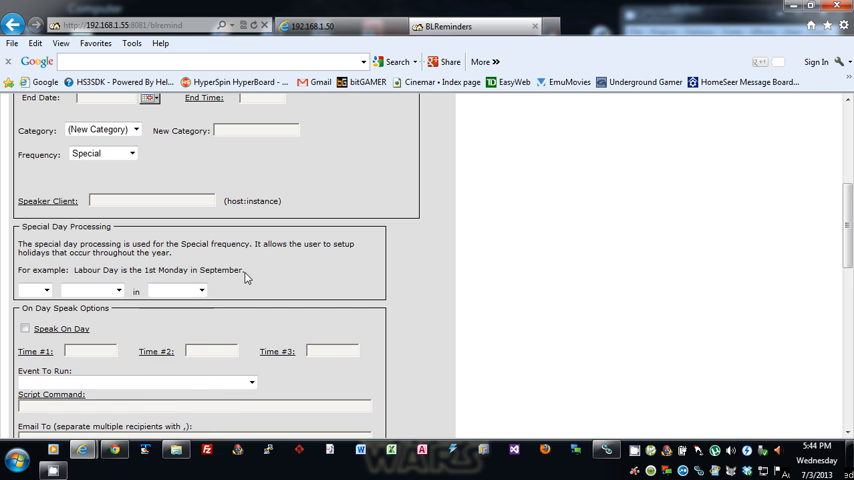
scroll(down, 3)
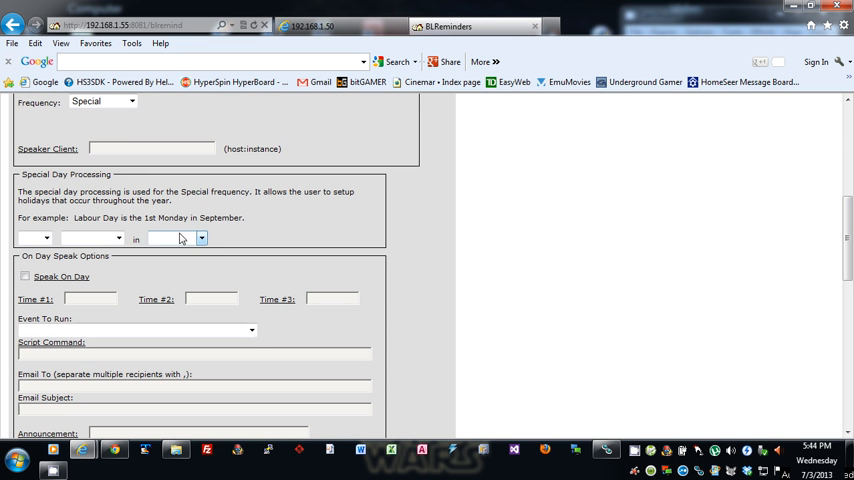
scroll(down, 3)
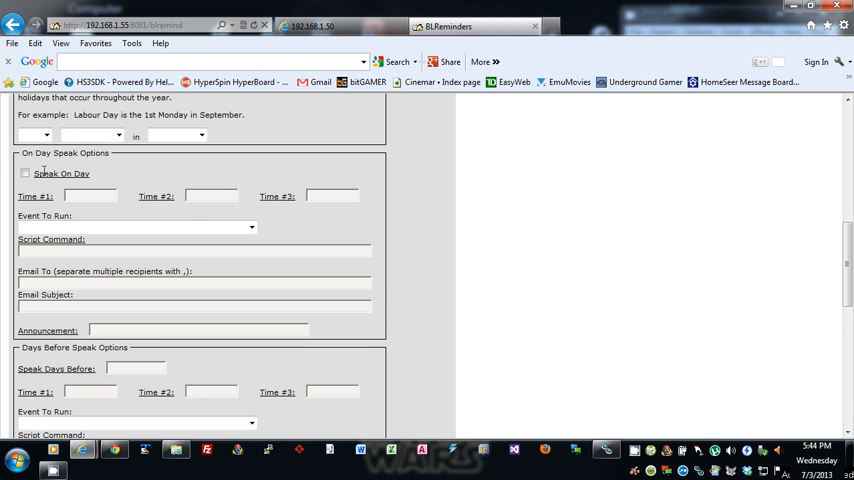
mouse_move(338, 196)
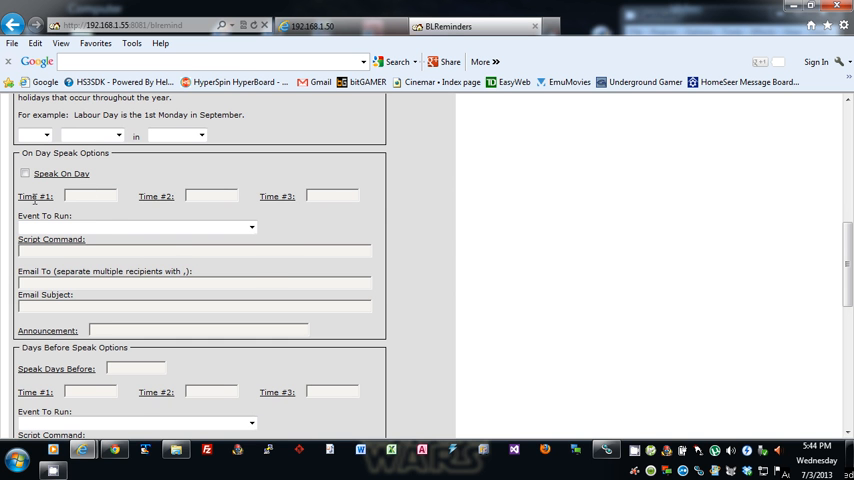
scroll(up, 3)
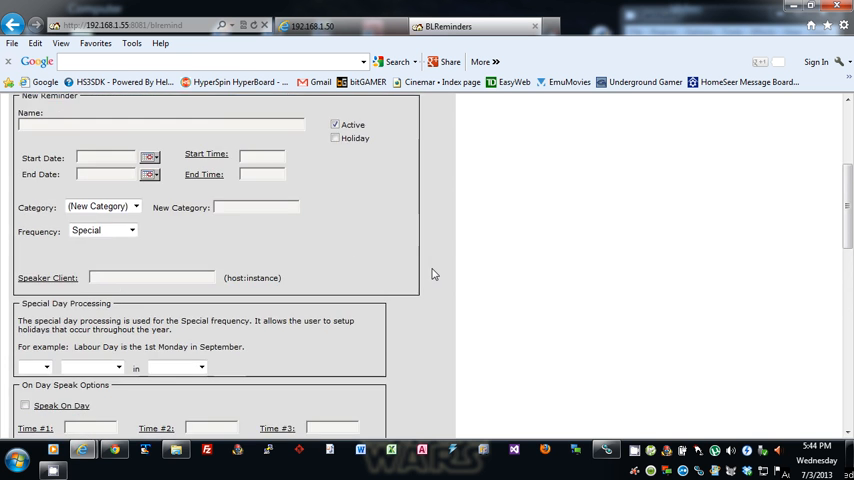
scroll(down, 3)
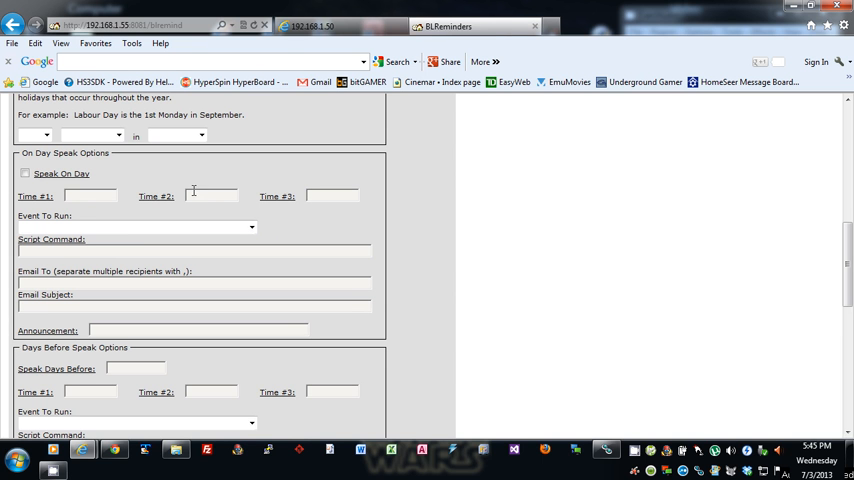
mouse_move(170, 168)
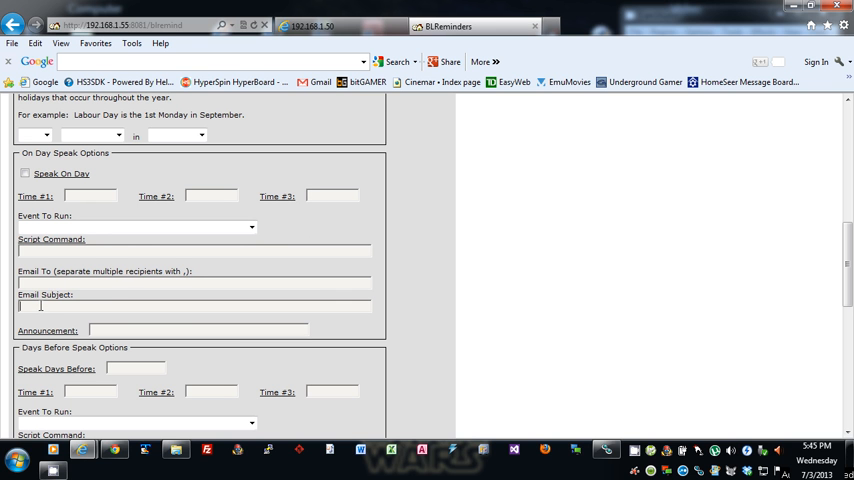
mouse_move(372, 244)
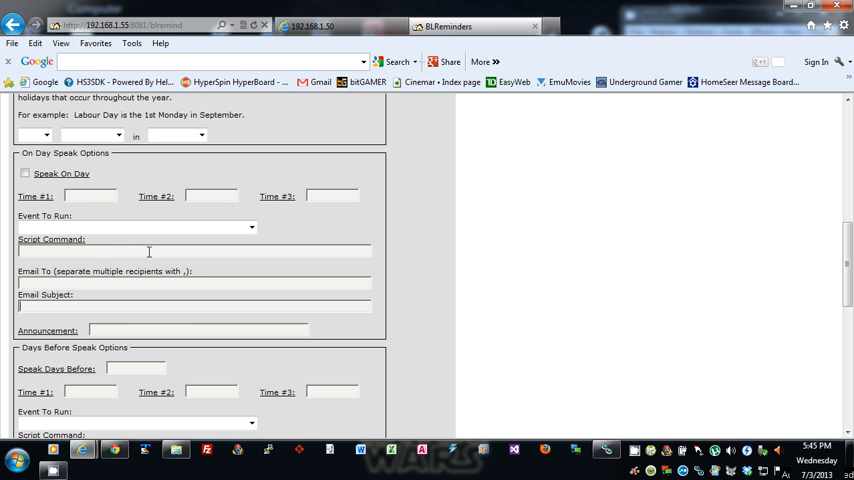
mouse_move(168, 158)
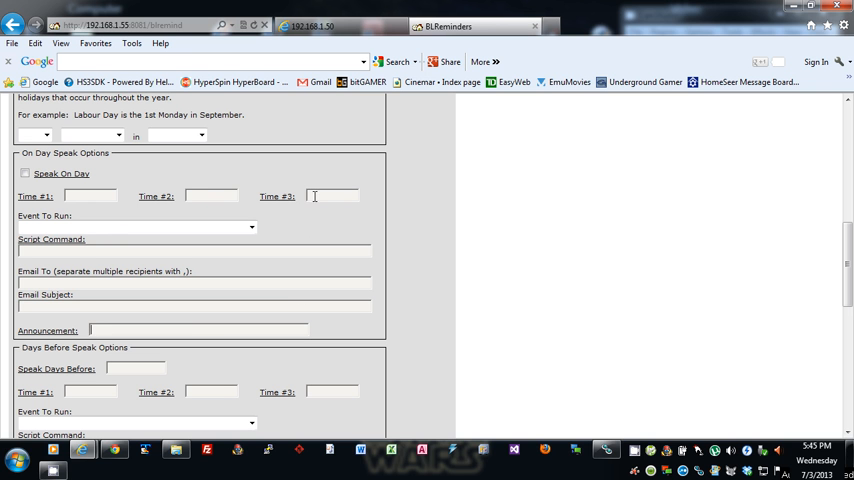
mouse_move(166, 172)
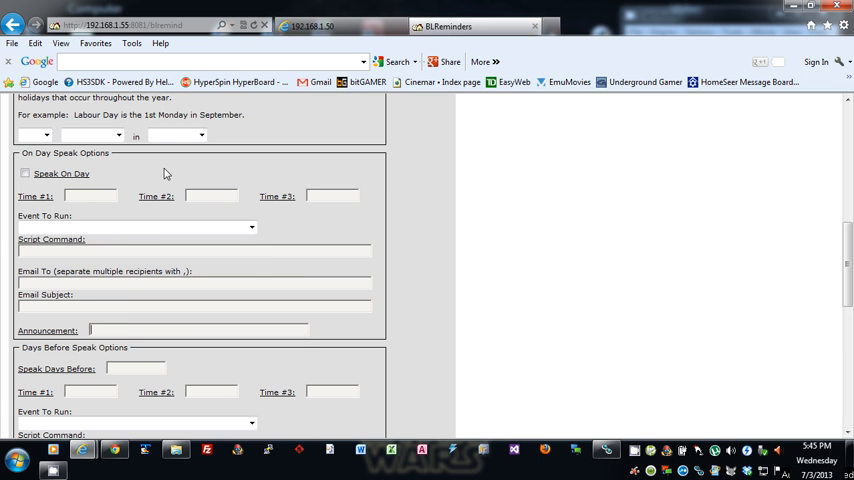
Enter a comma-separated Speak Days Before list ending in 2,1.
scroll(down, 3)
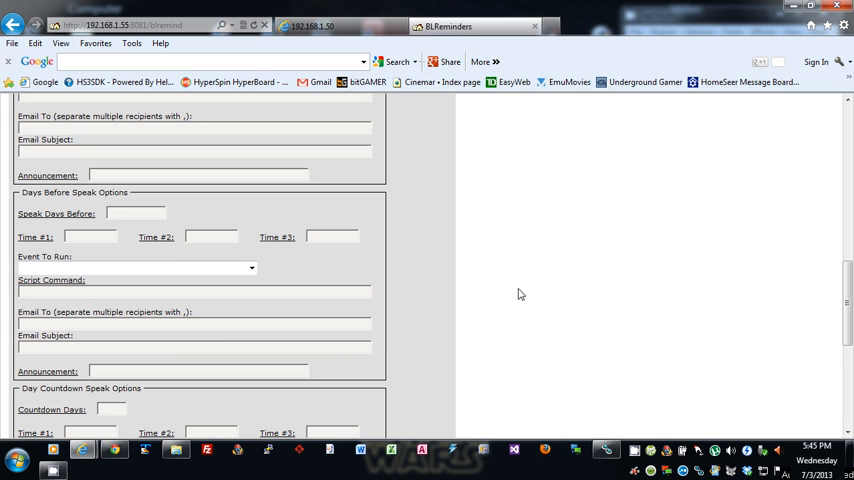
mouse_move(84, 208)
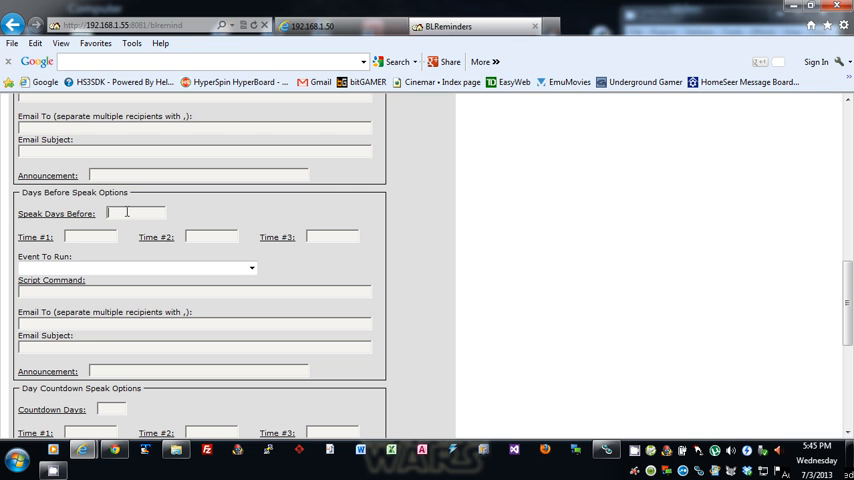
text(3)
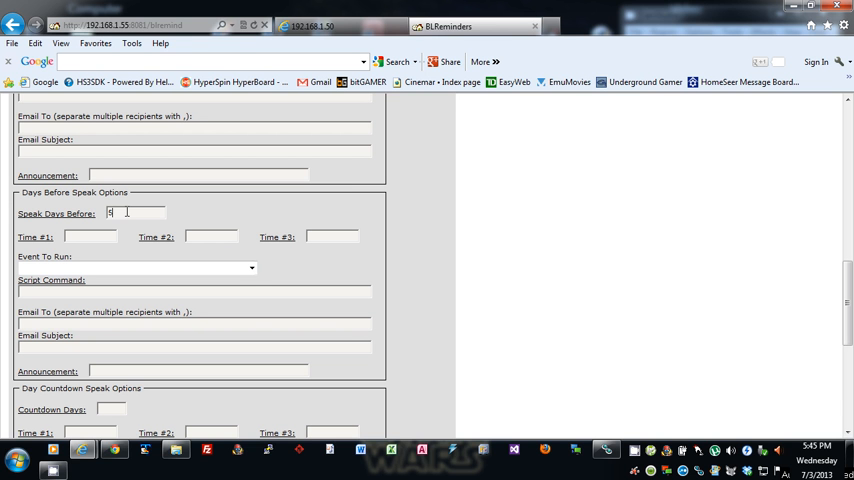
text(,3,1)
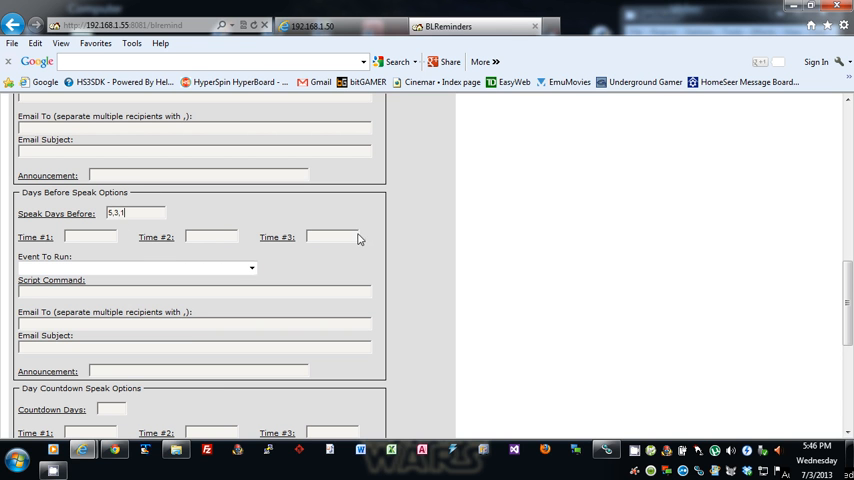
mouse_move(44, 256)
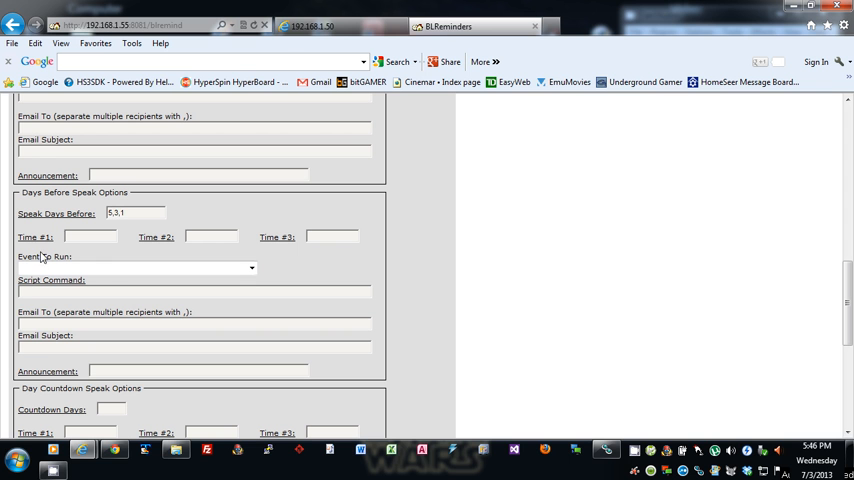
mouse_move(180, 300)
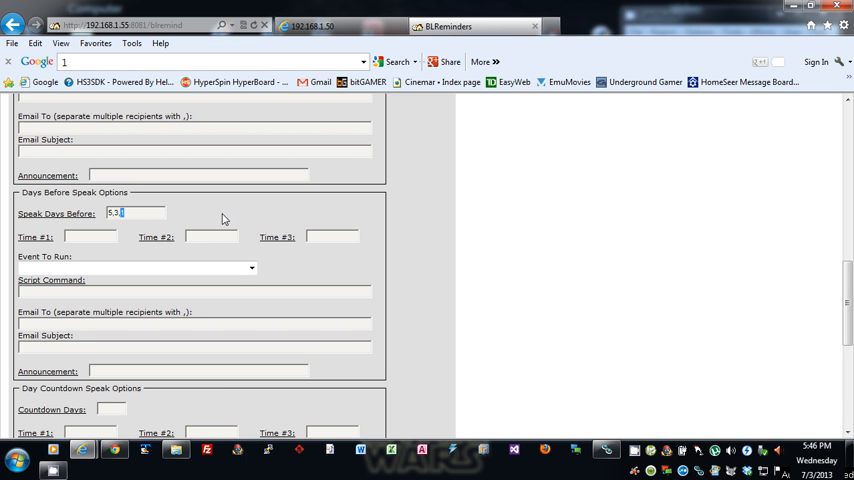
text(1)
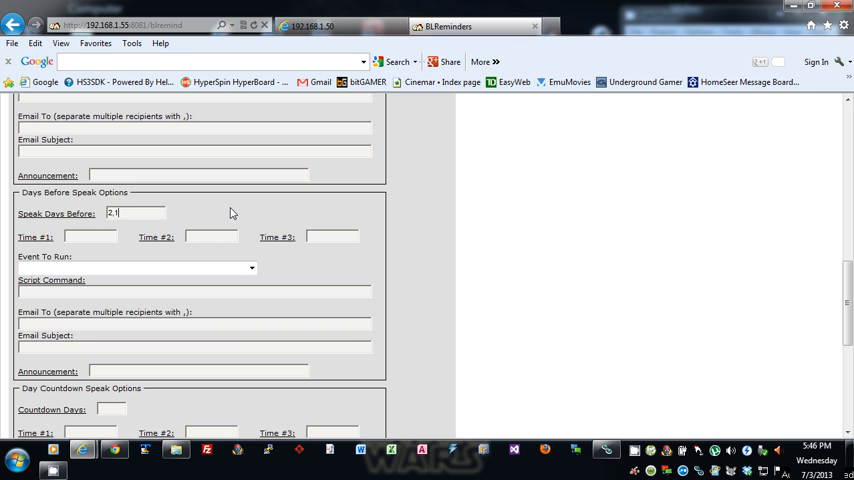
mouse_move(172, 214)
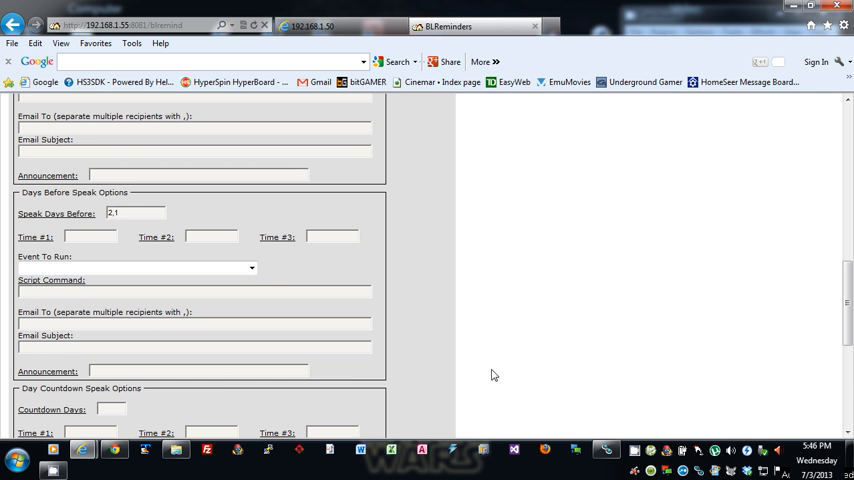
Set Countdown Days to 5 and reach the end of the form.
scroll(down, 3)
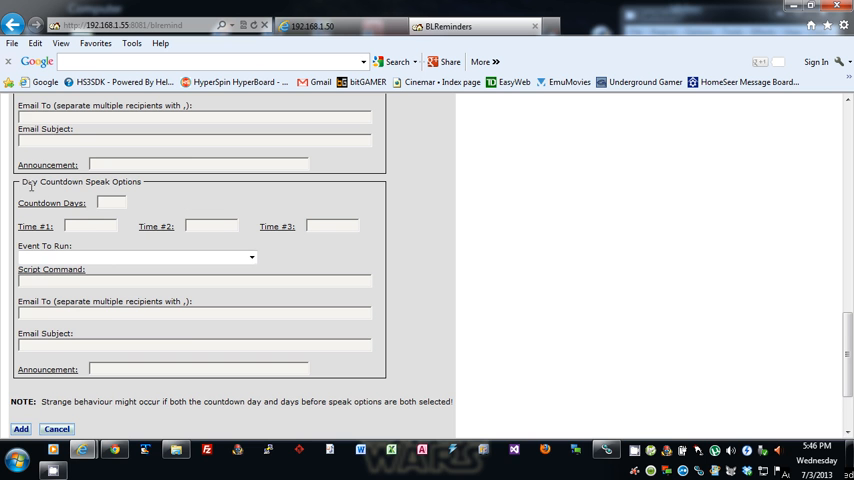
mouse_move(88, 184)
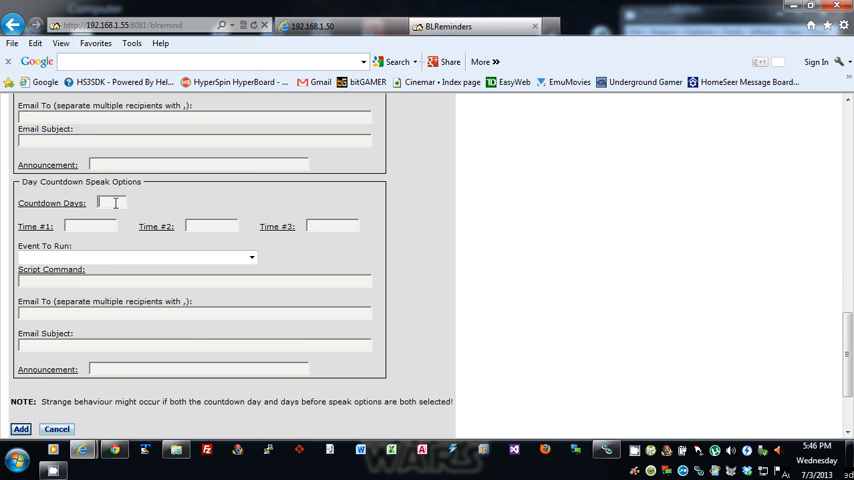
text(5)
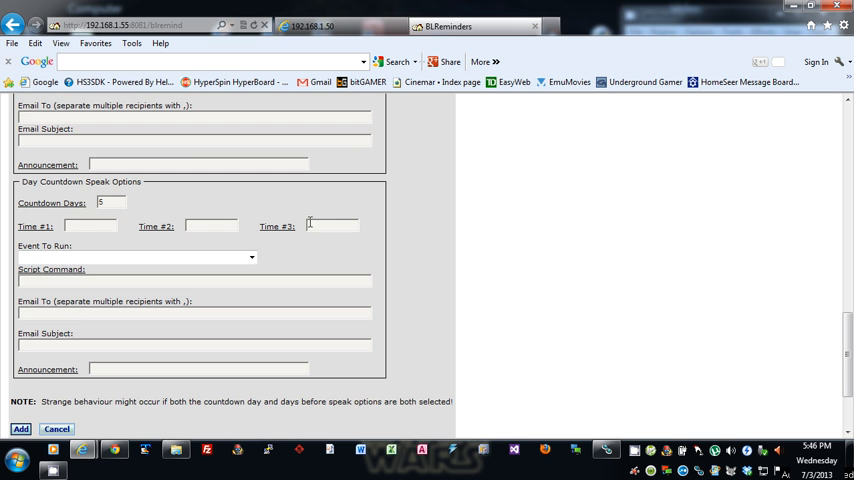
scroll(down, 3)
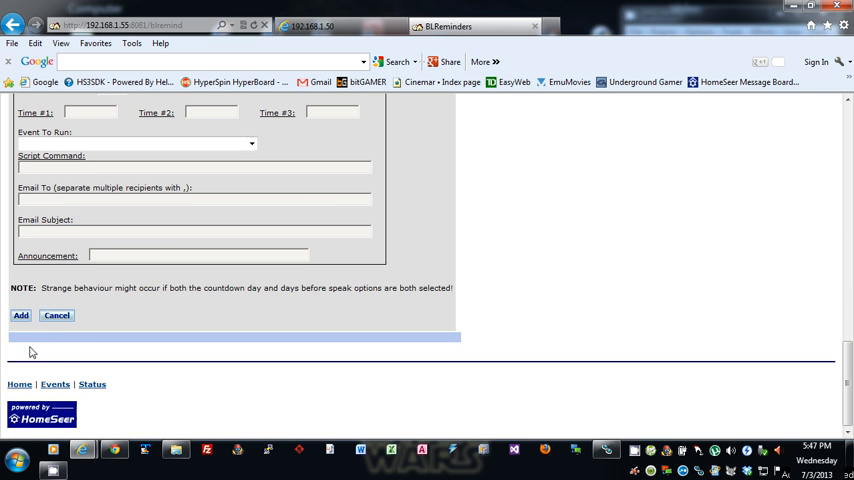
mouse_move(58, 316)
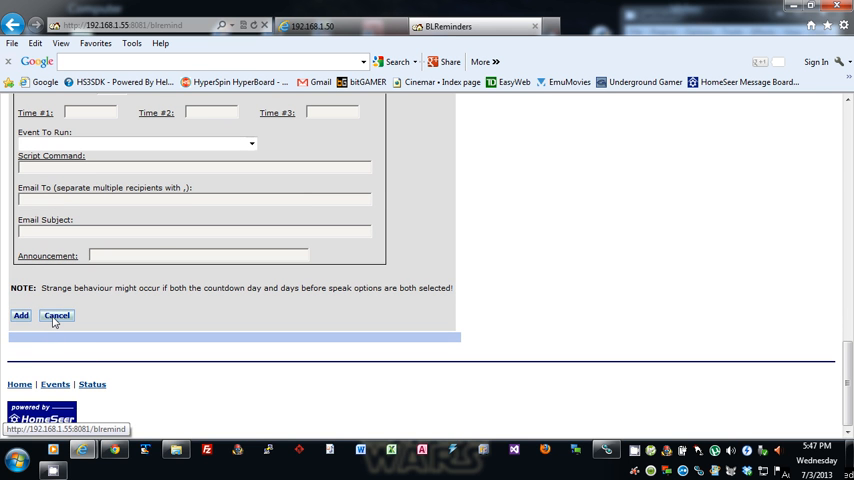
Cancel the unfinished reminder and return to the Maintain Reminders list.
click(58, 316)
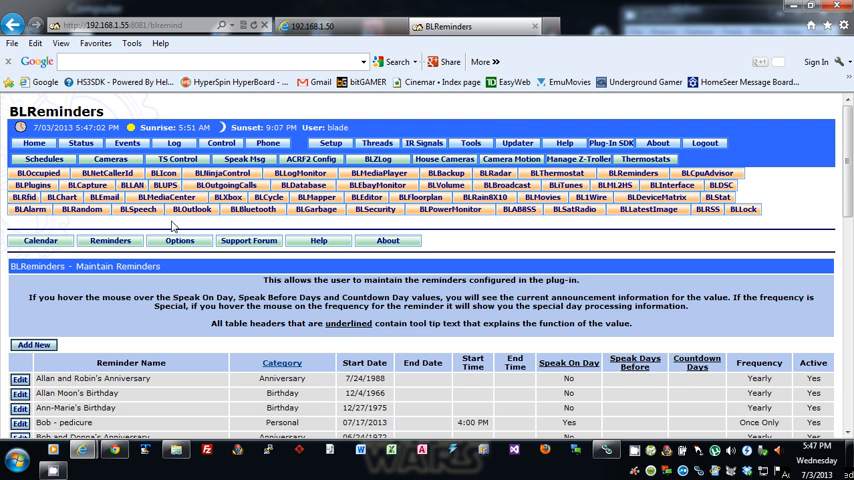
mouse_move(172, 228)
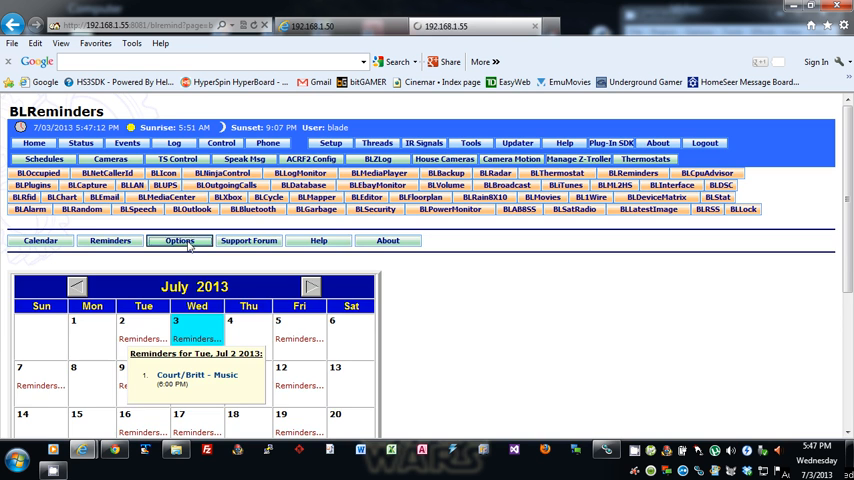
click(180, 240)
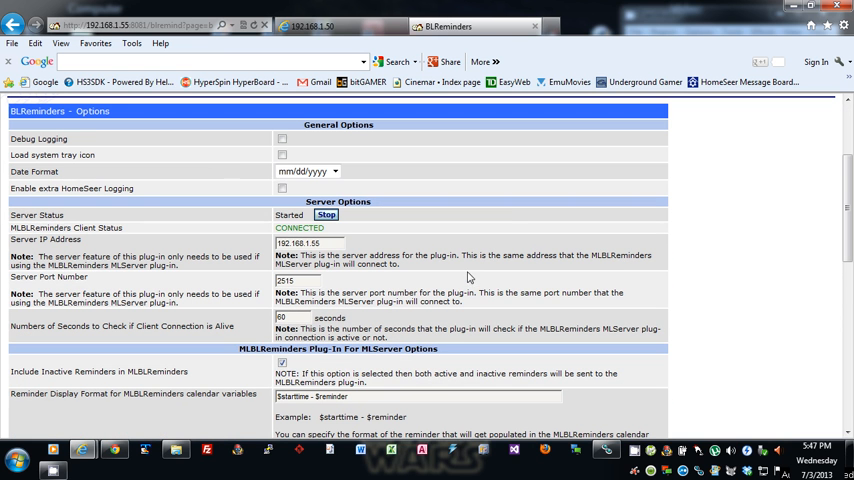
mouse_move(92, 136)
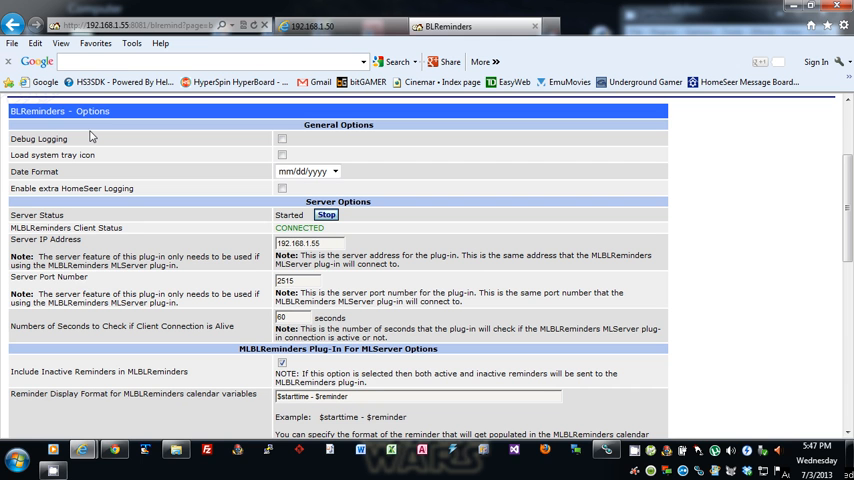
mouse_move(148, 176)
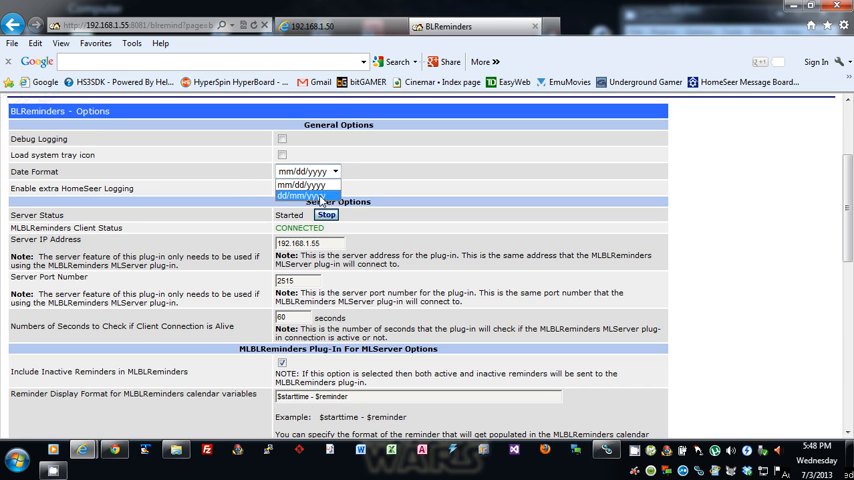
click(308, 172)
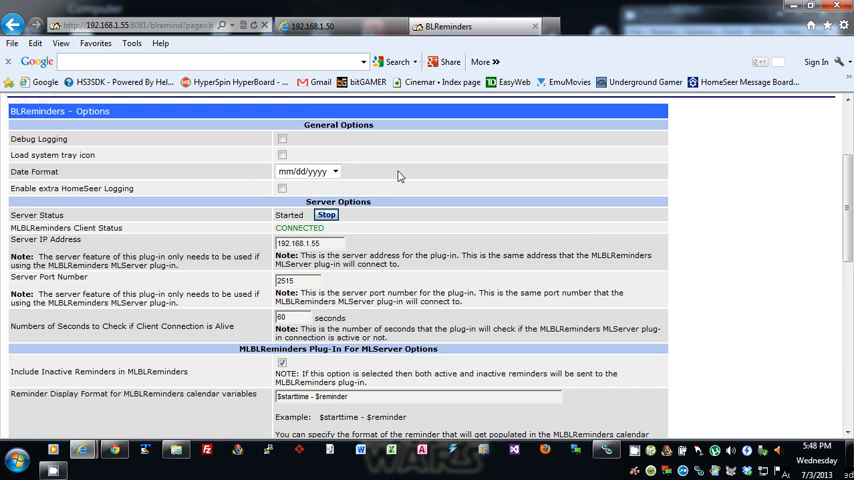
mouse_move(192, 174)
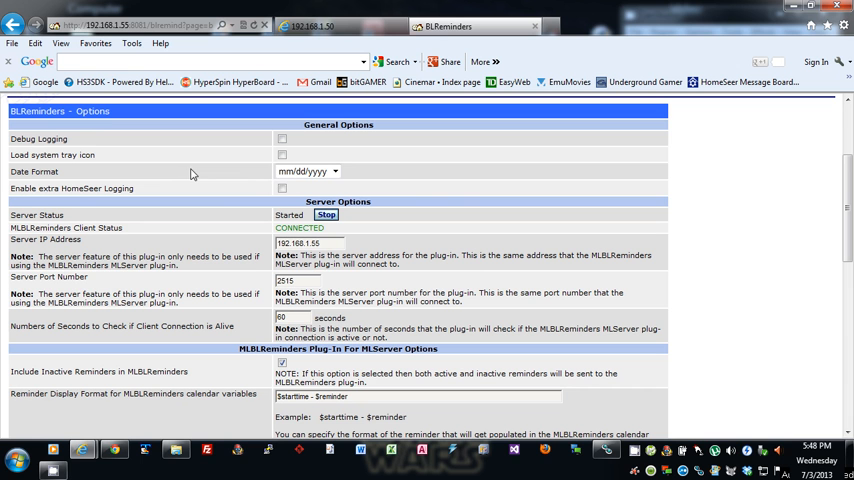
mouse_move(140, 226)
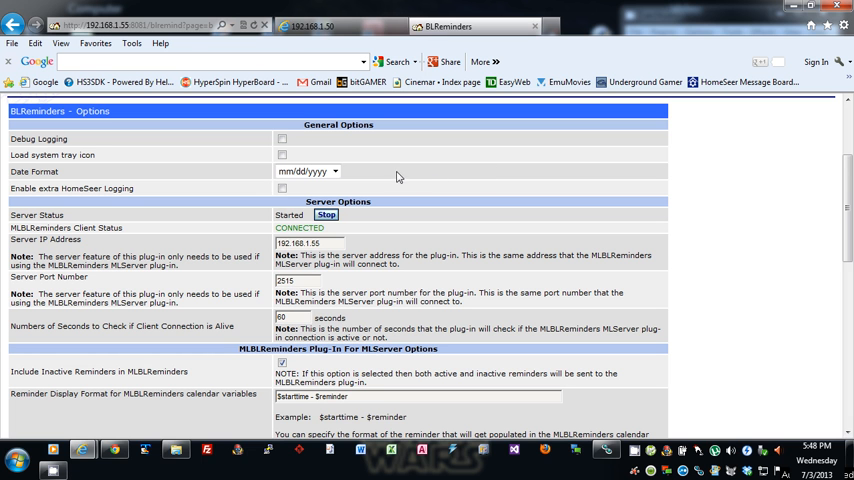
mouse_move(400, 182)
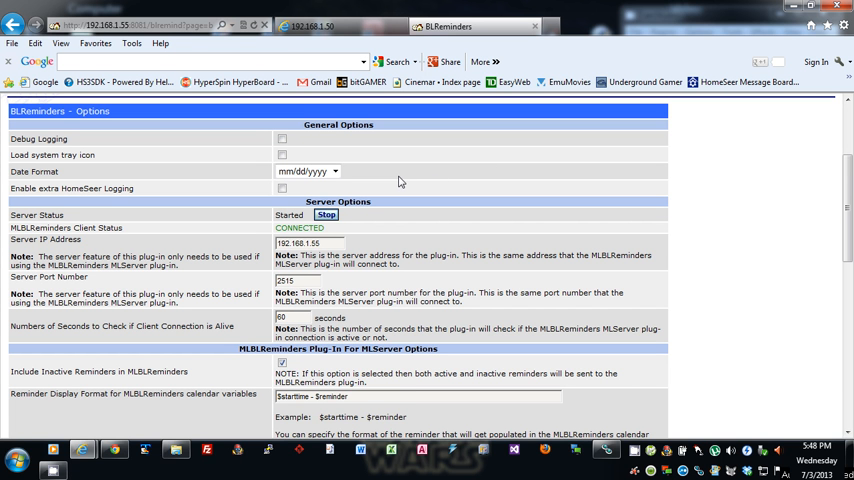
mouse_move(356, 214)
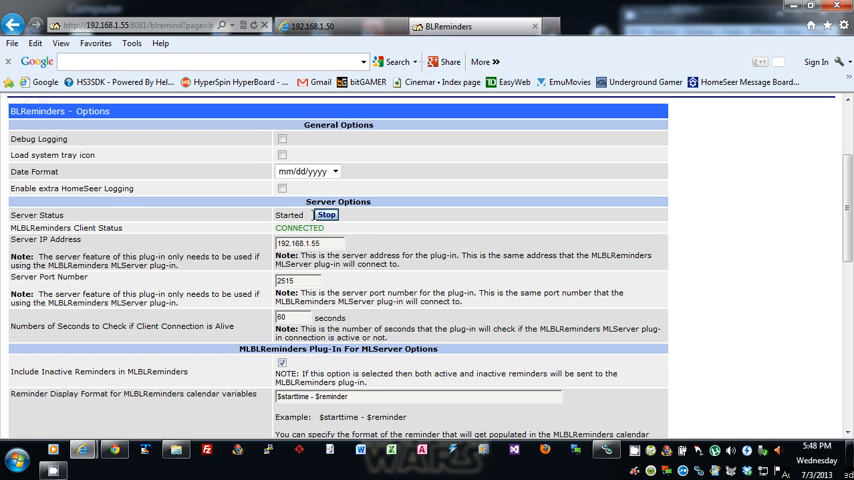
mouse_move(434, 164)
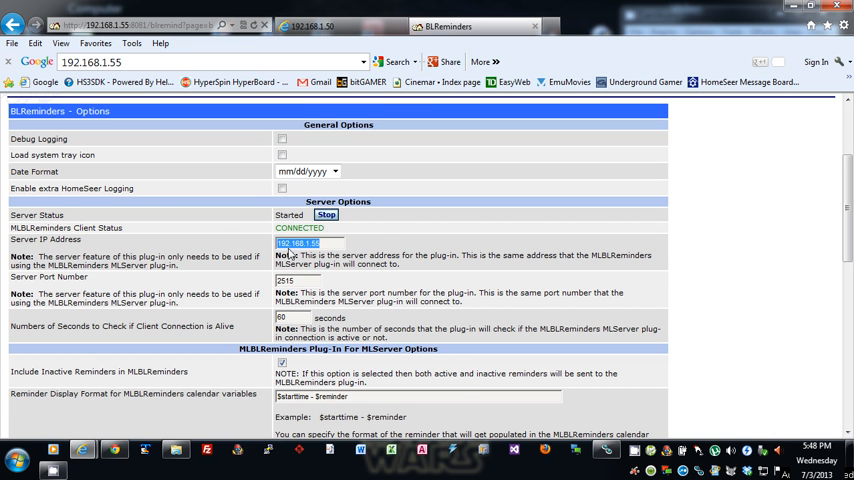
mouse_move(340, 248)
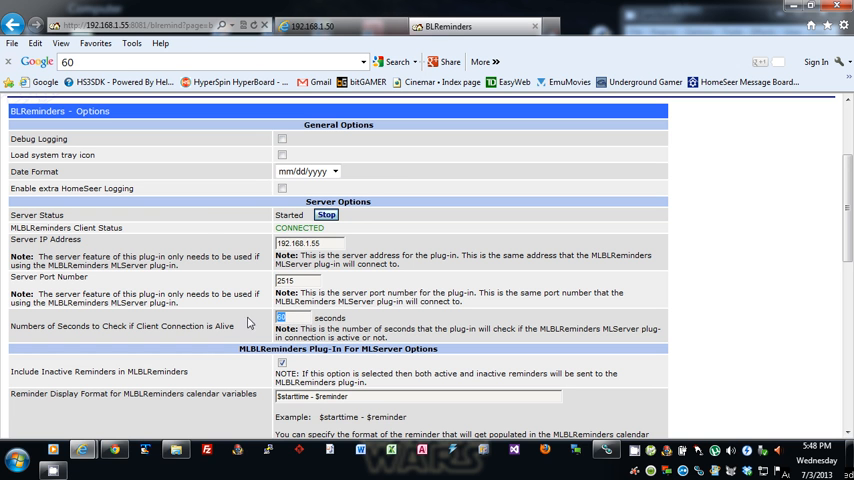
mouse_move(208, 228)
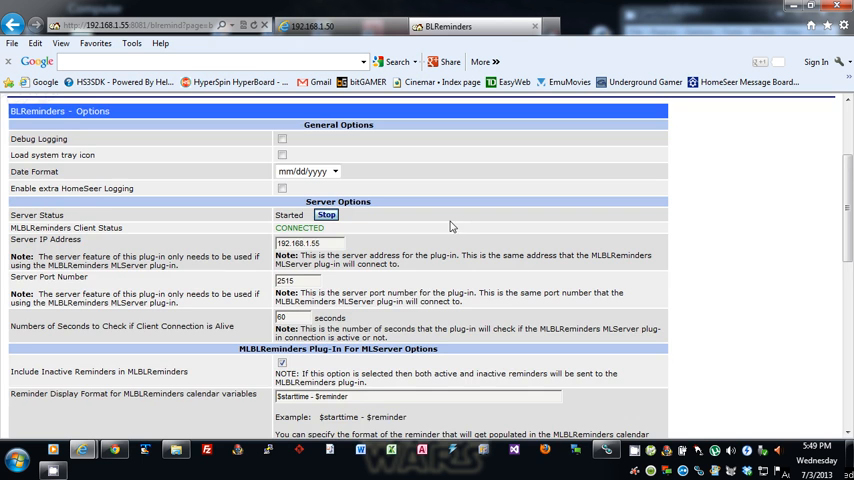
Review the MLServer Include Inactive Reminders checkbox and select the Reminder Display Format text.
scroll(down, 3)
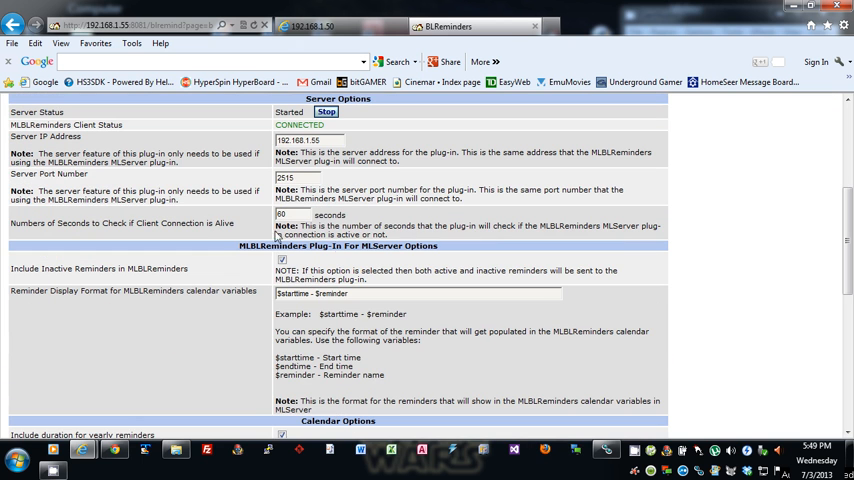
mouse_move(276, 236)
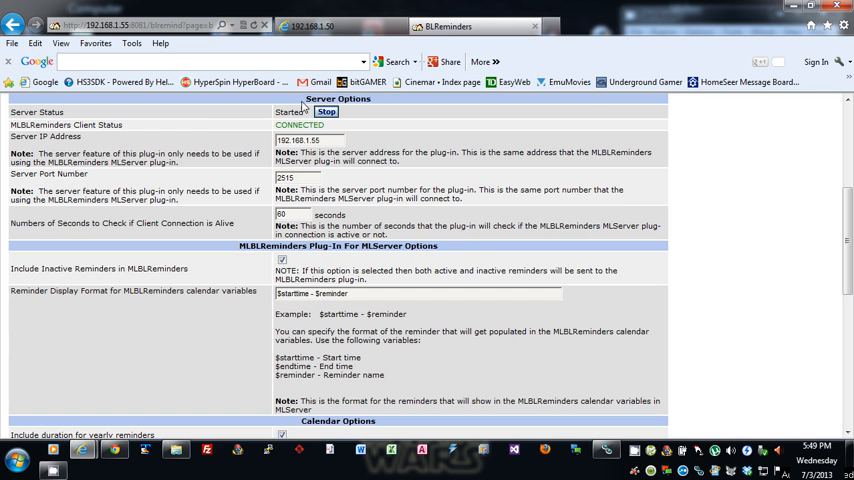
mouse_move(436, 112)
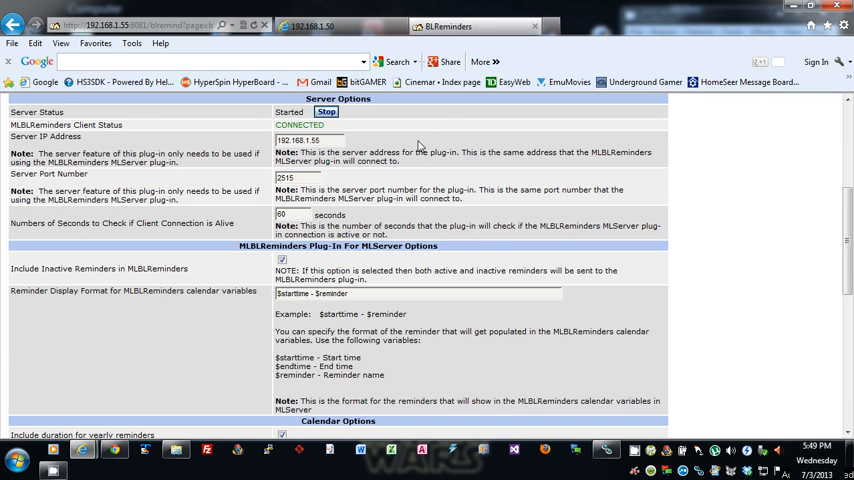
scroll(down, 3)
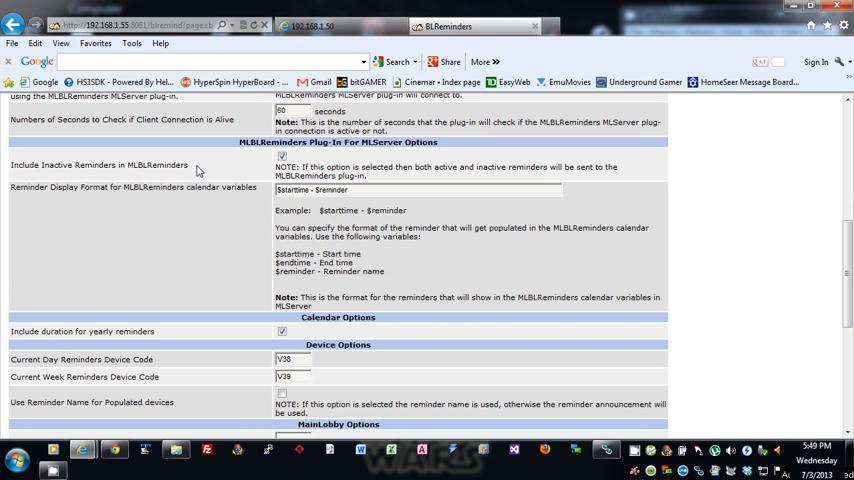
click(282, 156)
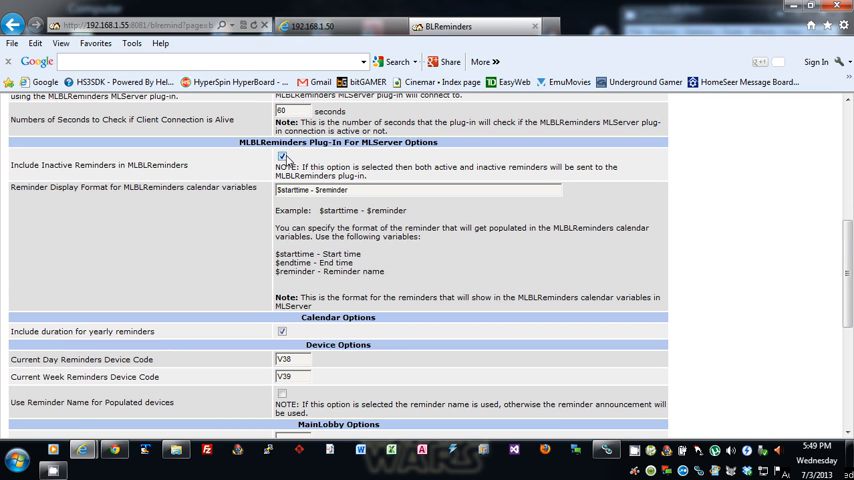
click(282, 156)
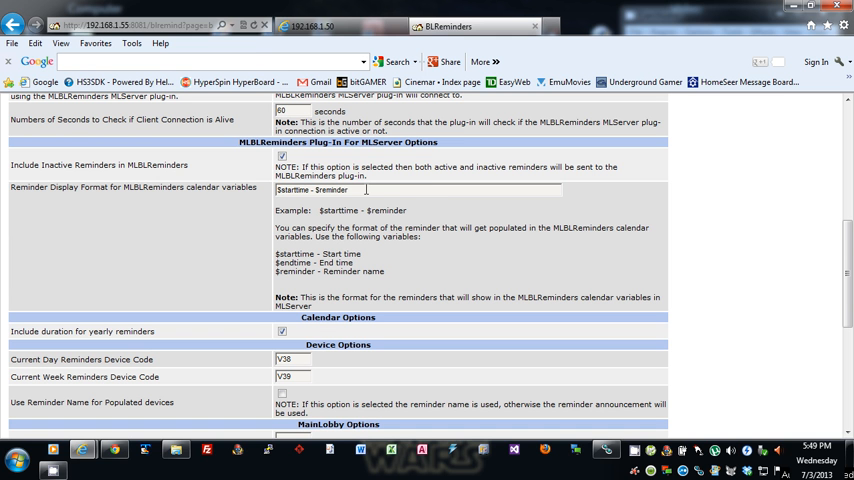
triple_click(340, 188)
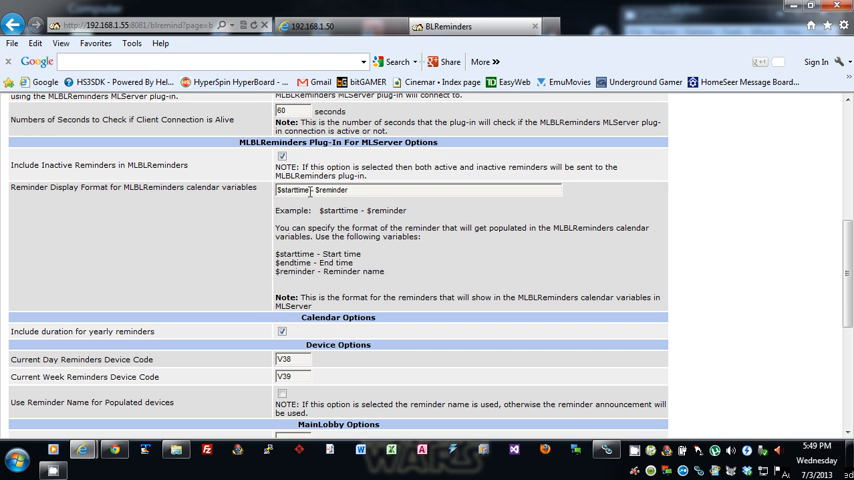
mouse_move(358, 246)
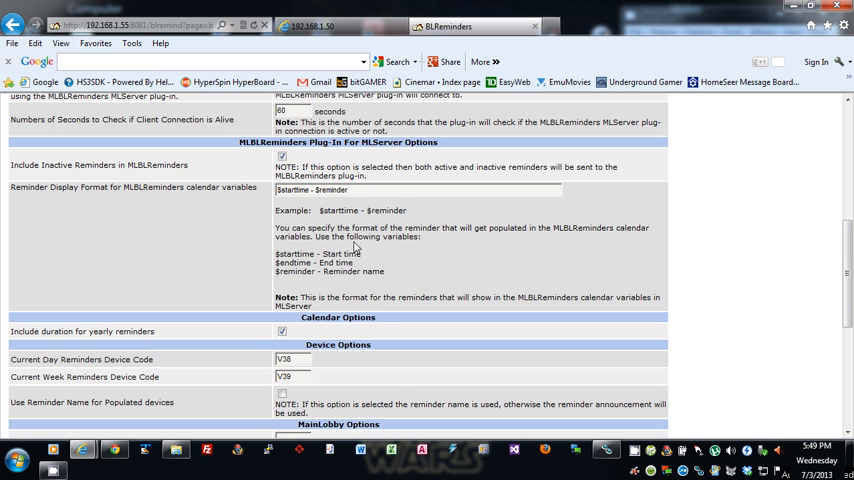
mouse_move(194, 272)
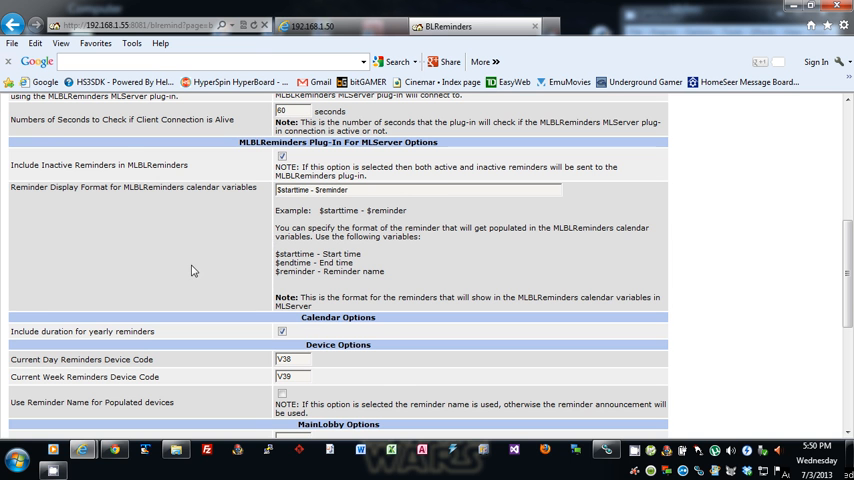
Review the Calendar, Device and MainLobby options, selecting the current day reminders device code.
scroll(down, 3)
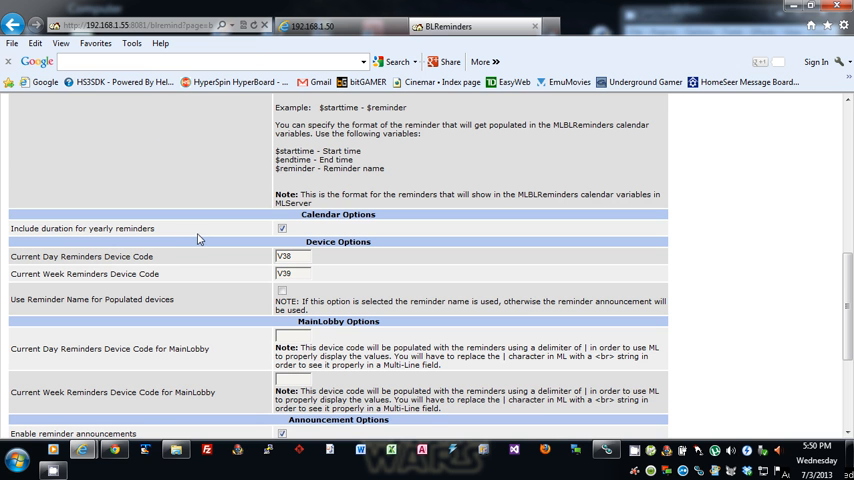
mouse_move(200, 240)
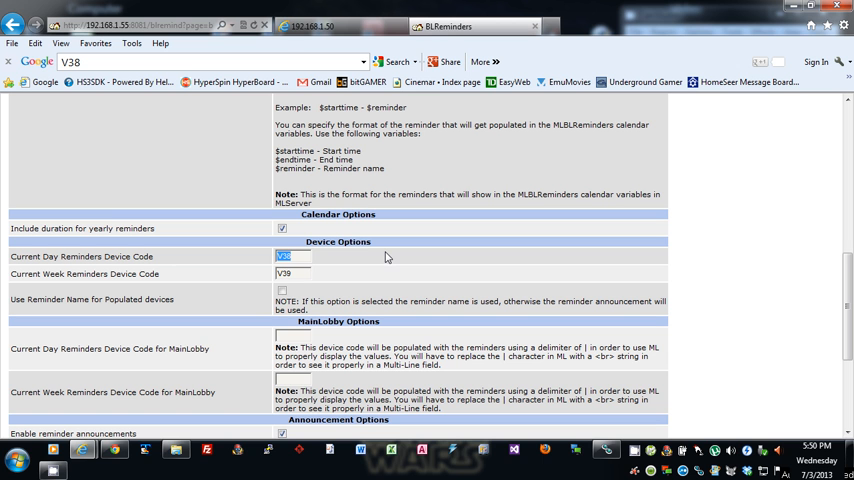
mouse_move(36, 258)
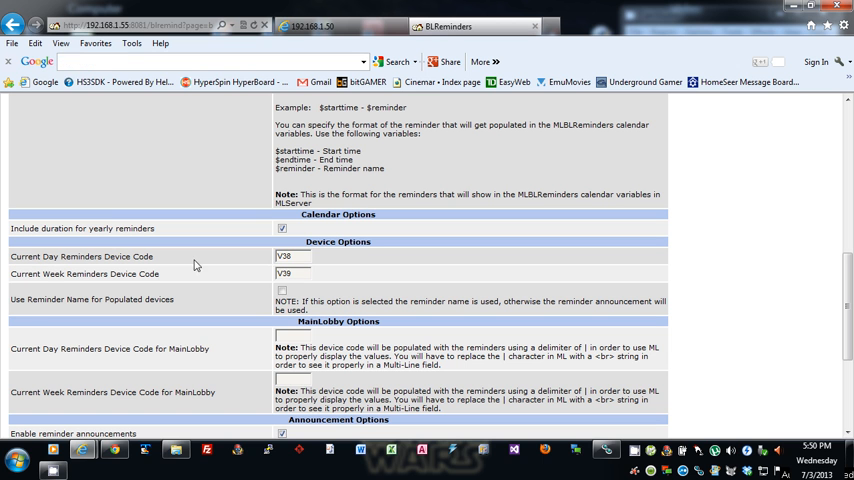
double_click(284, 272)
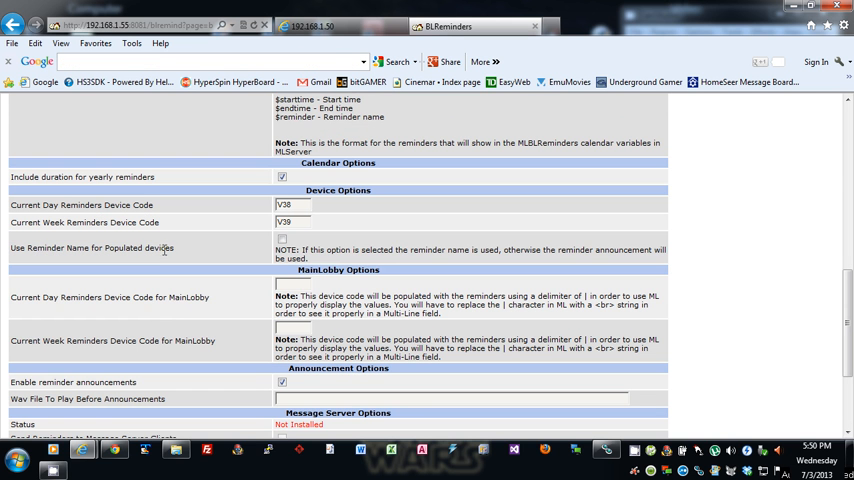
mouse_move(438, 218)
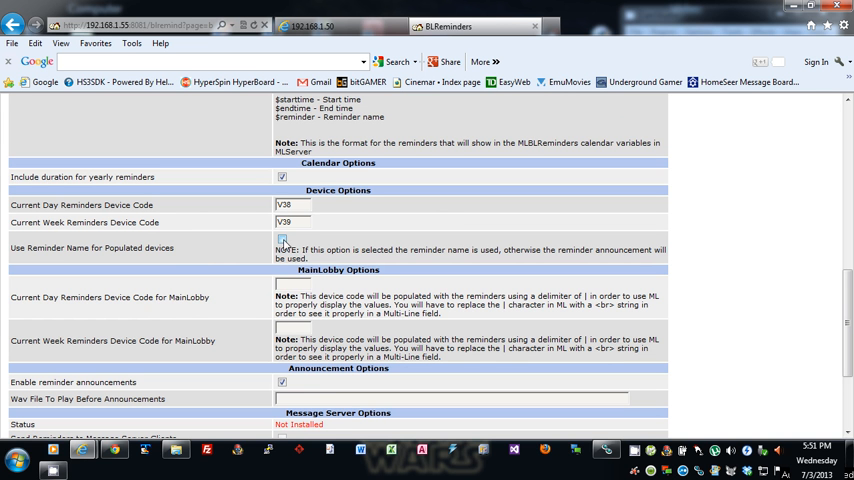
click(282, 244)
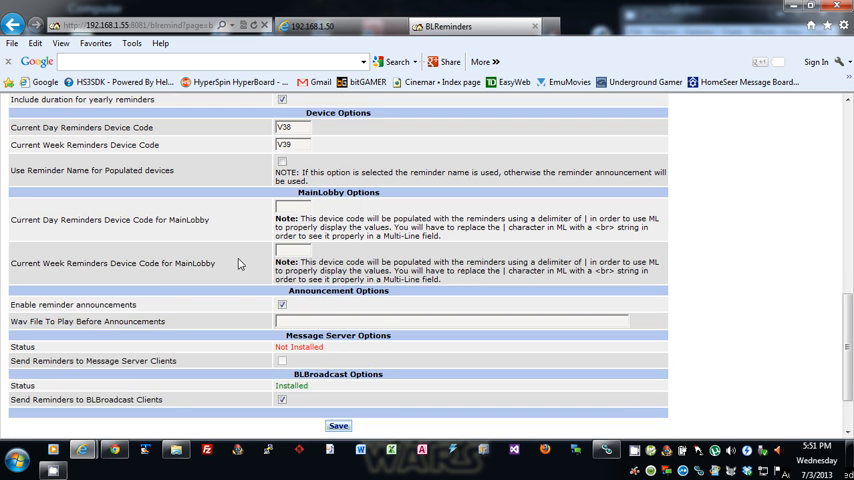
scroll(down, 3)
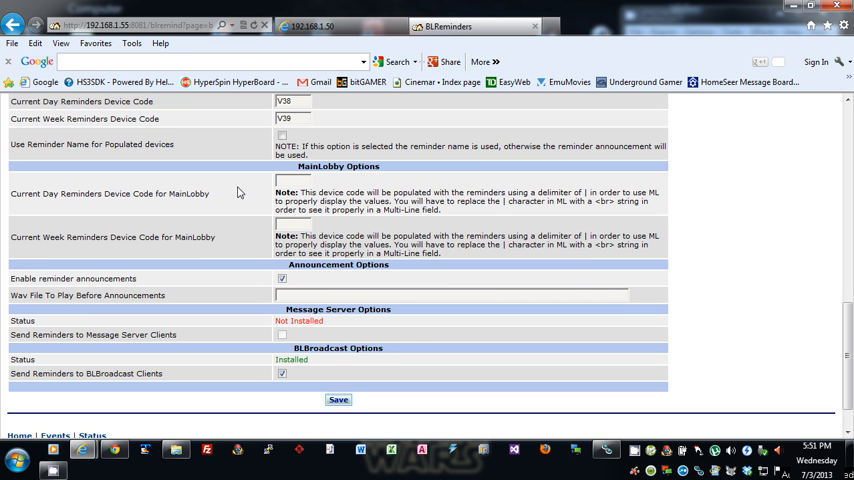
mouse_move(588, 192)
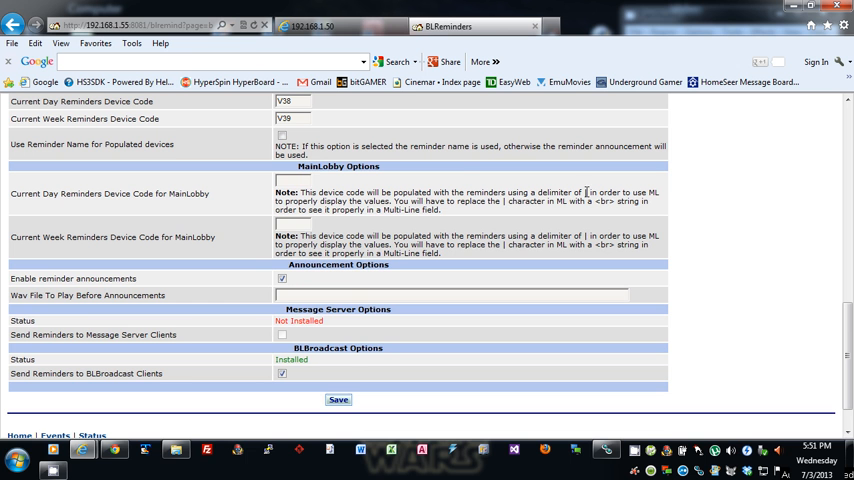
mouse_move(588, 192)
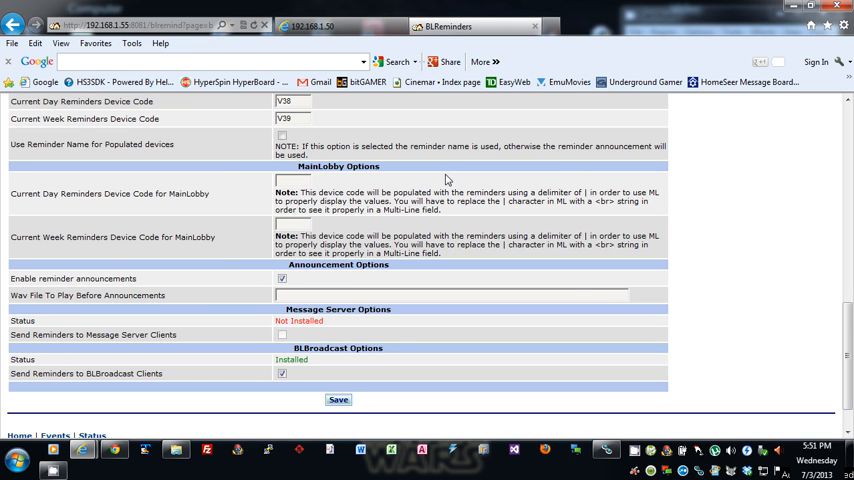
double_click(604, 200)
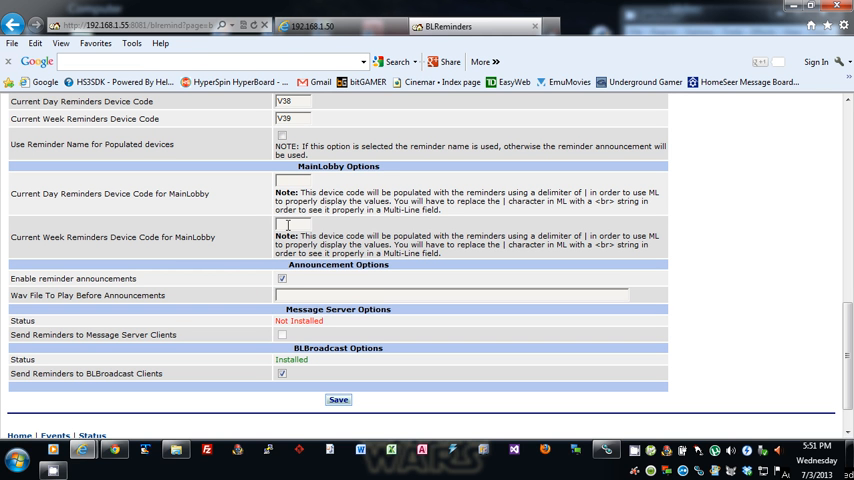
click(278, 180)
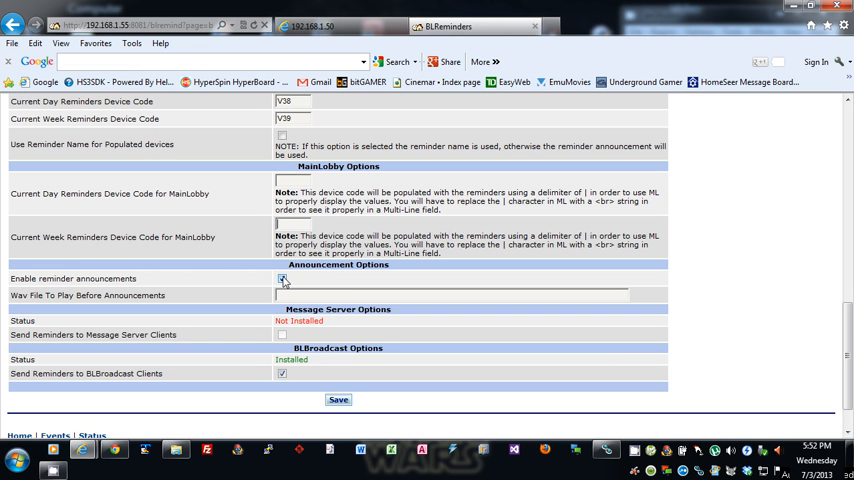
click(284, 280)
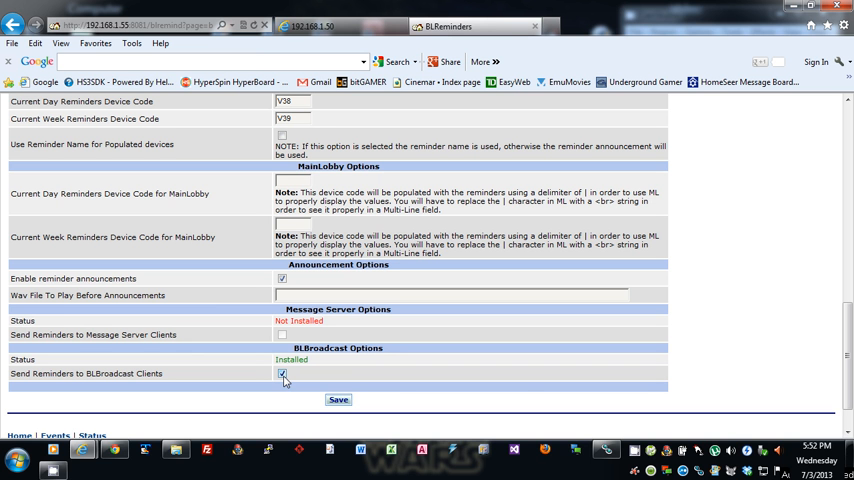
scroll(up, 3)
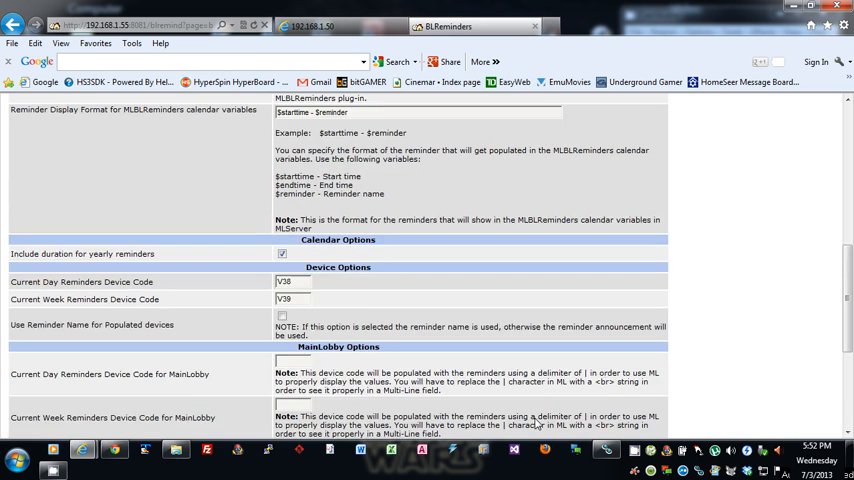